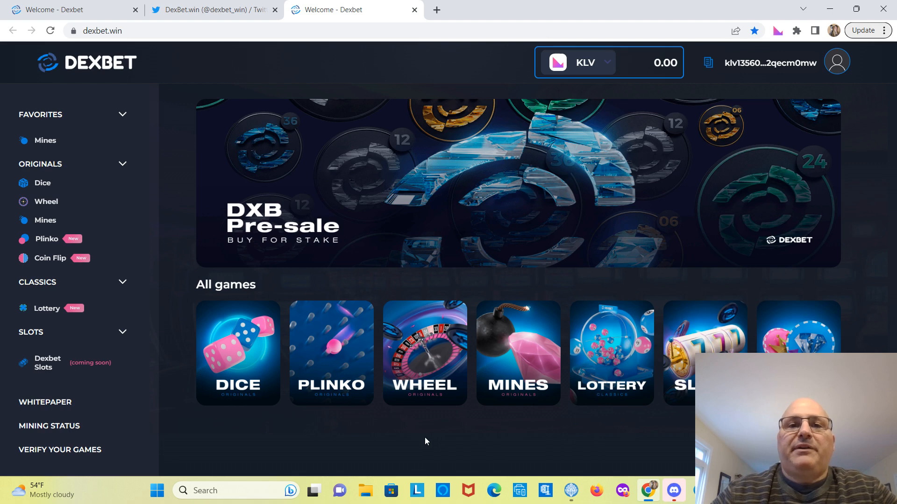
pyautogui.moveTo(432, 448)
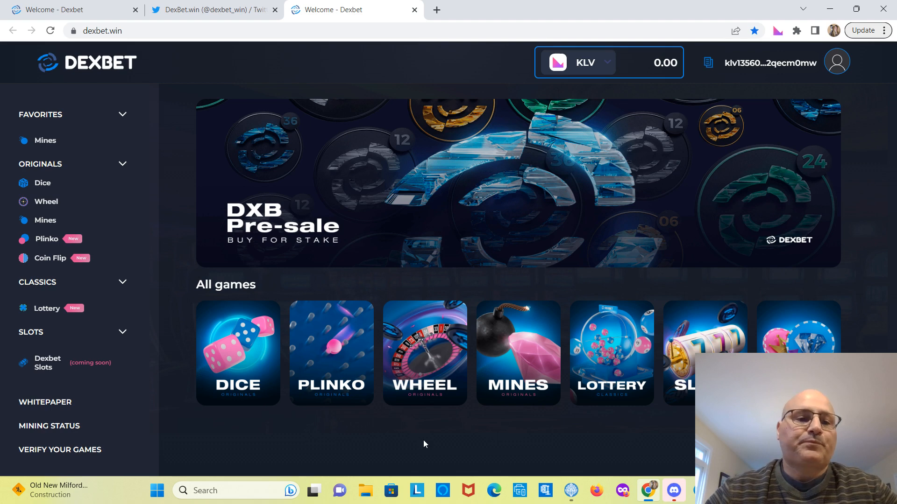
pyautogui.moveTo(418, 446)
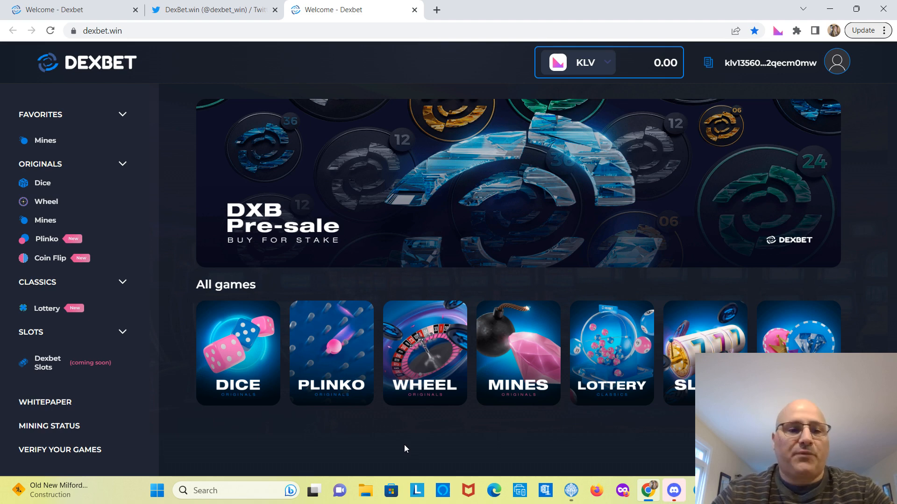
pyautogui.moveTo(192, 144)
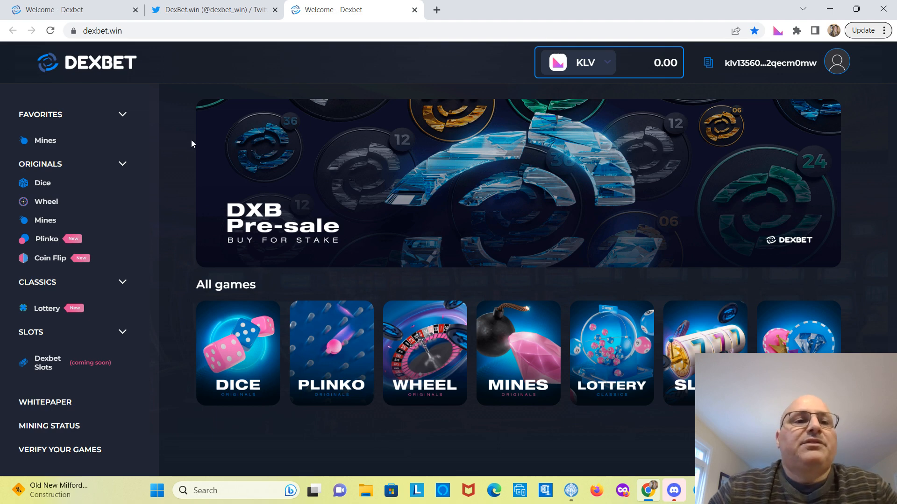
# Step: Switch to the DexBet.win Twitter profile and scroll down its timeline of posts
pyautogui.click(213, 9)
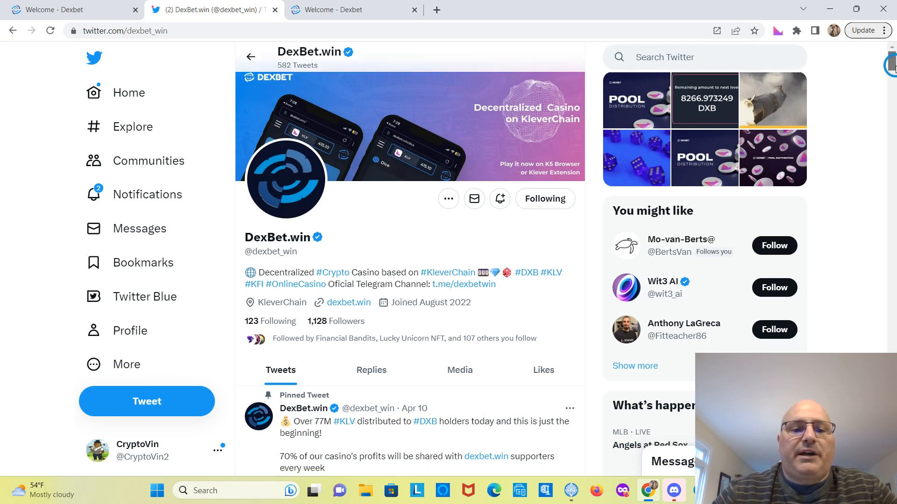
pyautogui.scroll(-3)
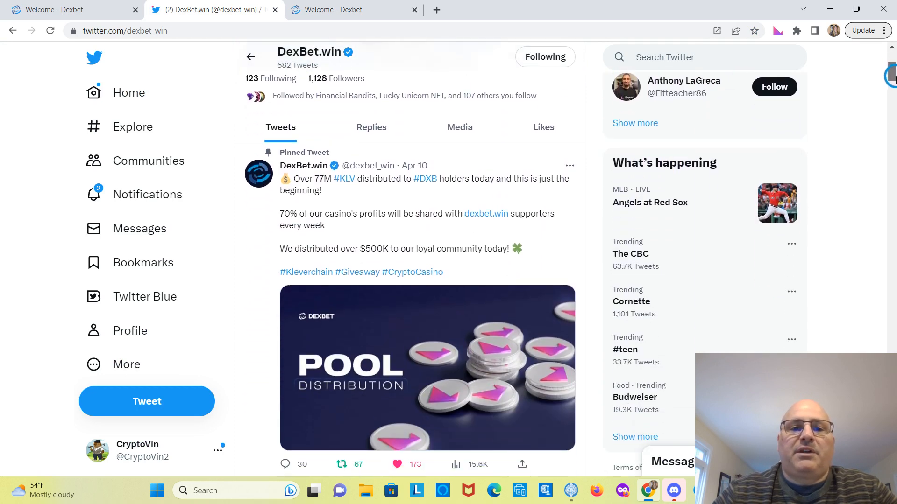
pyautogui.scroll(-3)
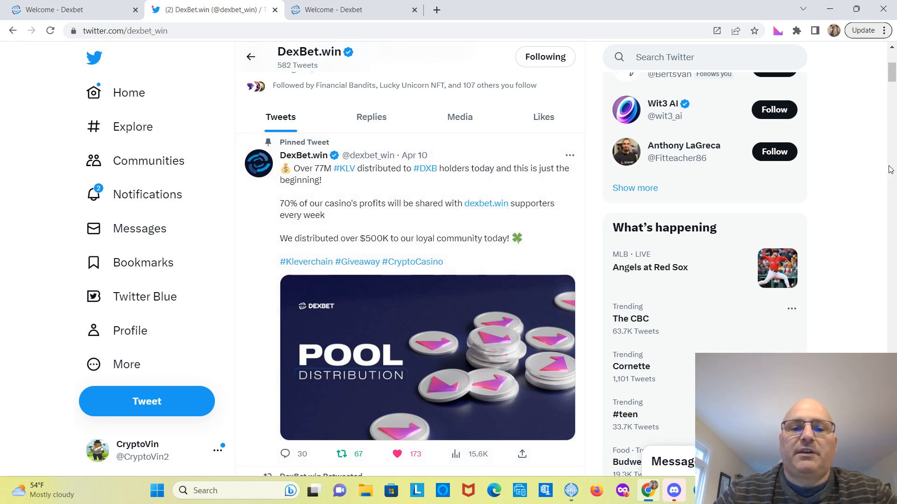
pyautogui.scroll(-3)
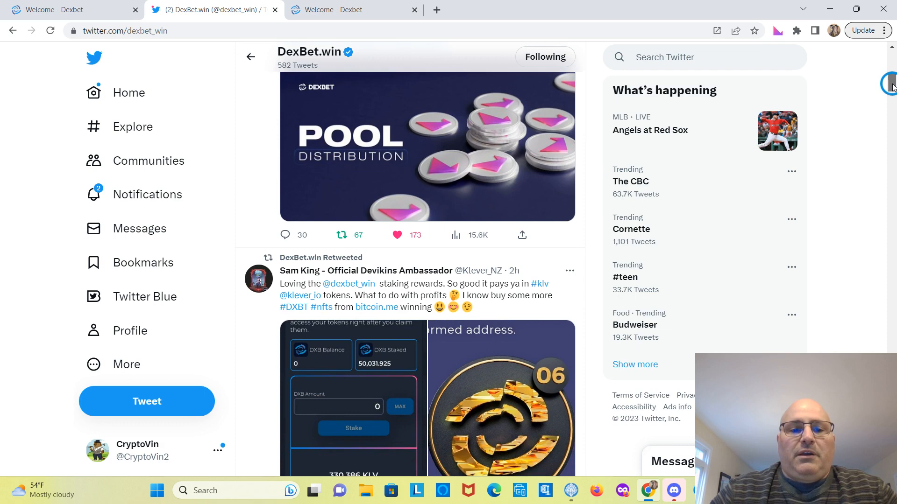
pyautogui.scroll(-3)
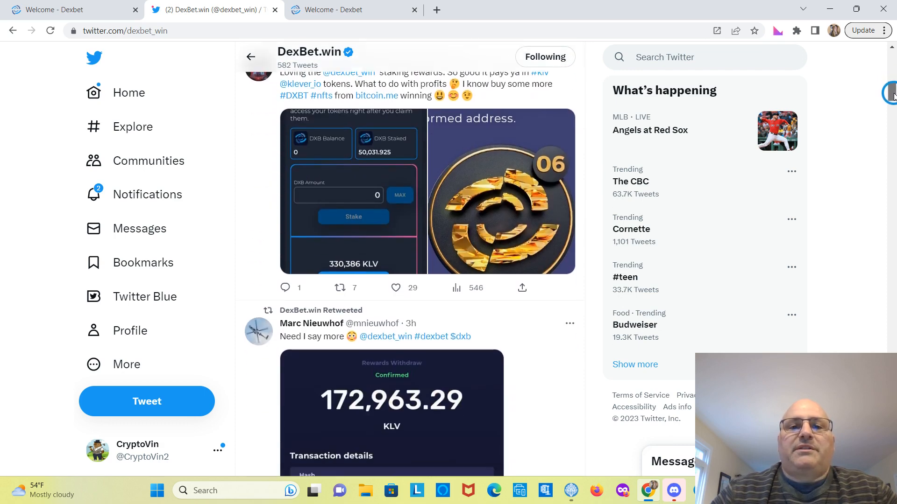
# Step: Continue down past reward retweets to CryptoVin's retweeted staking-details image
pyautogui.scroll(-3)
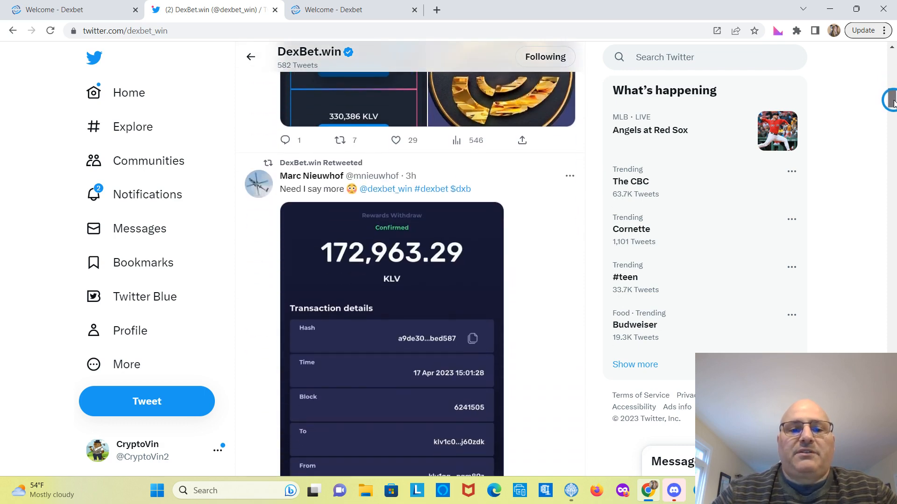
pyautogui.scroll(-3)
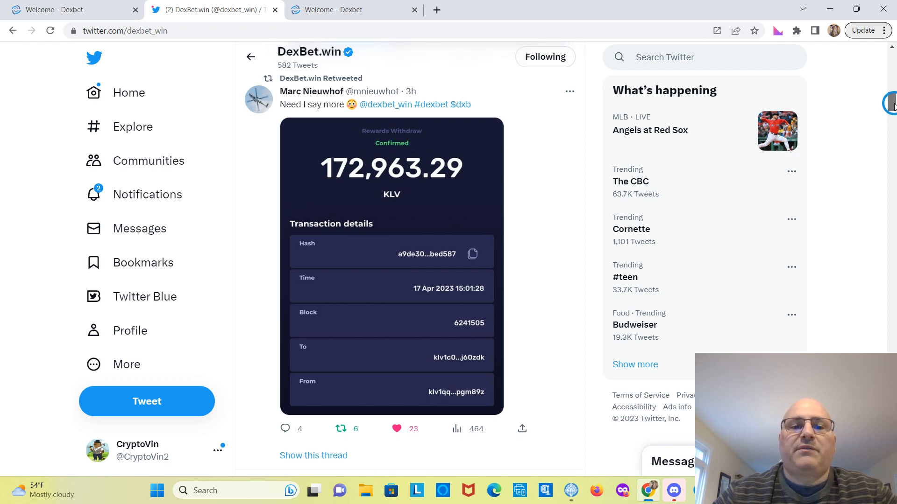
pyautogui.scroll(-3)
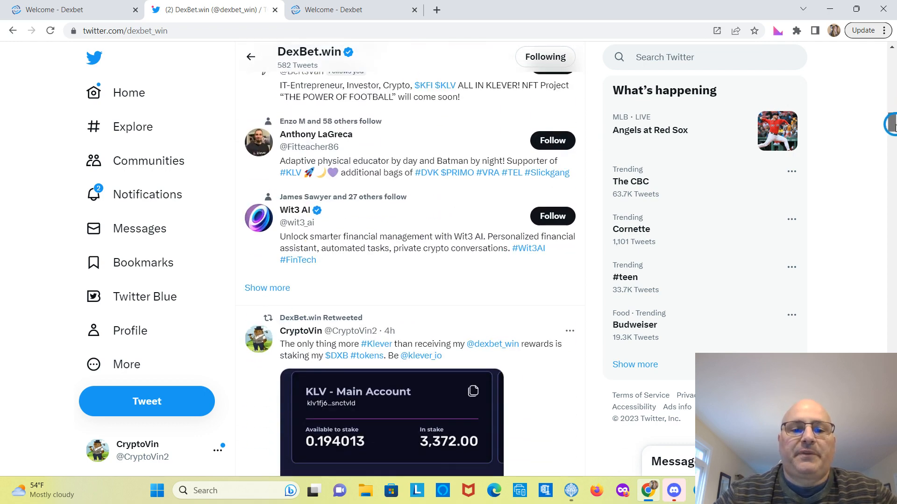
pyautogui.scroll(-3)
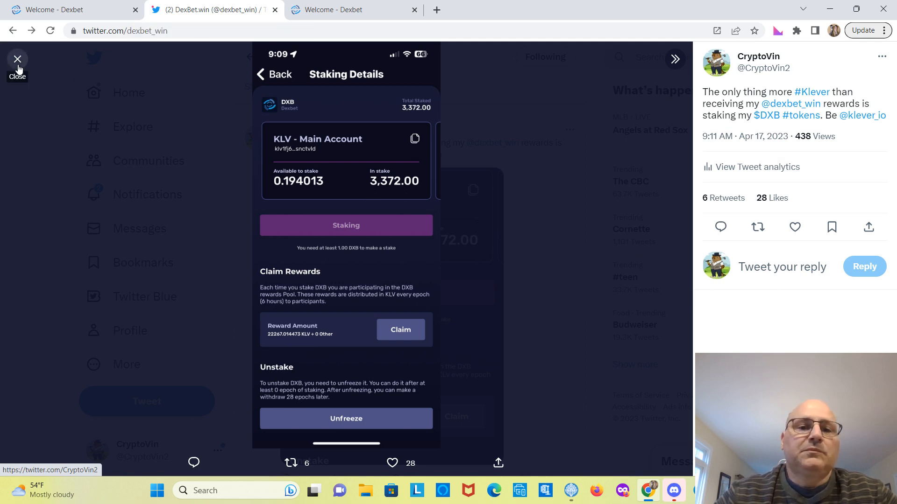
# Step: Close the staking image and scroll on to DexBet's +31M KLV pool distribution post
pyautogui.click(17, 59)
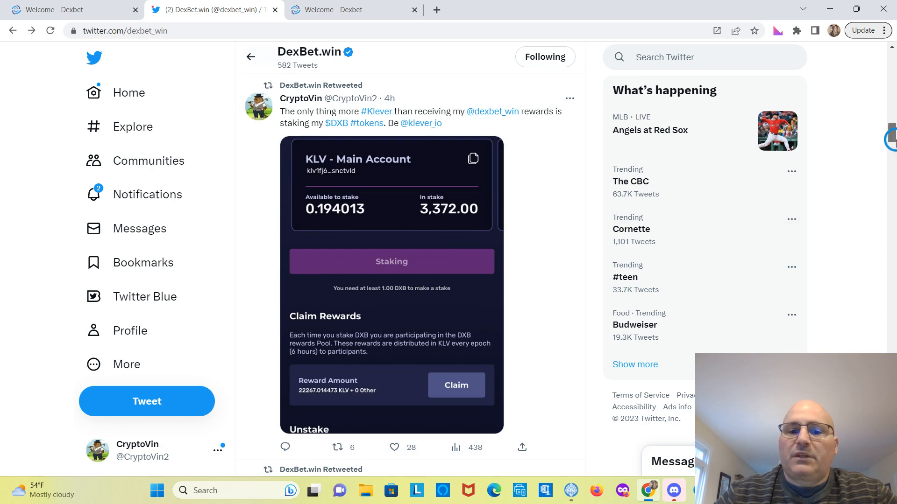
pyautogui.scroll(-3)
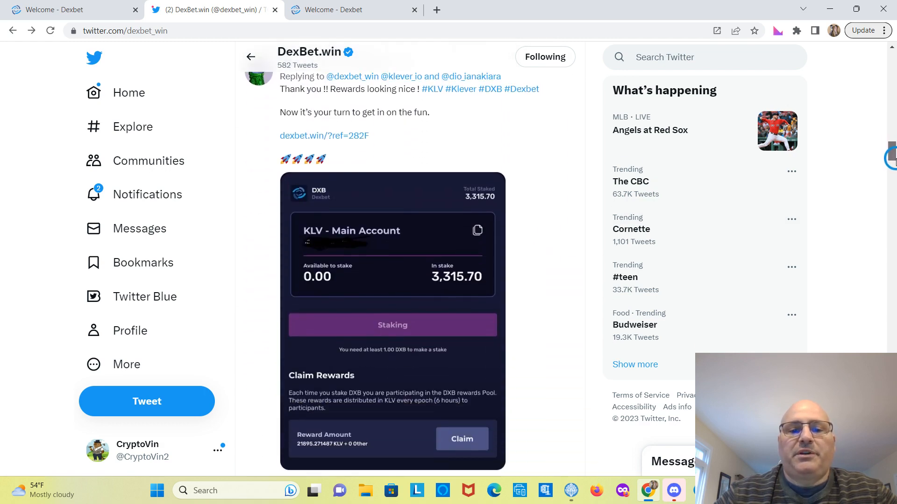
pyautogui.scroll(-3)
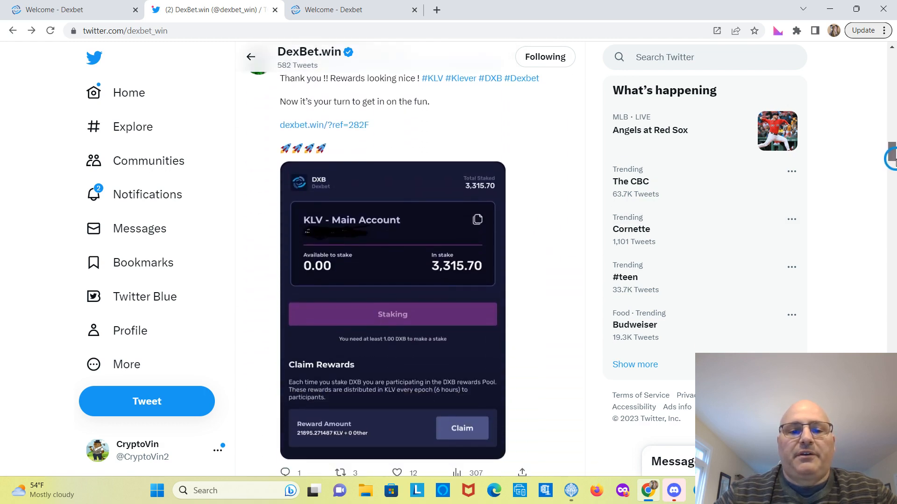
pyautogui.scroll(-3)
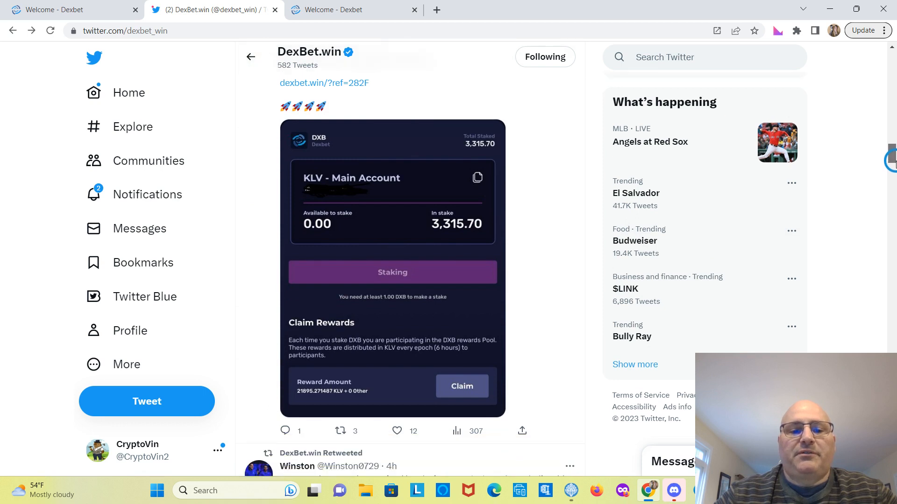
pyautogui.scroll(-3)
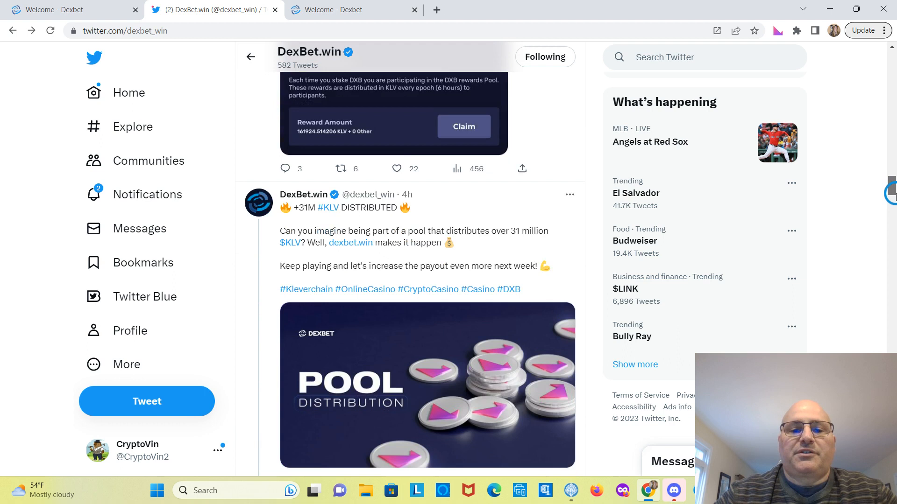
pyautogui.scroll(-3)
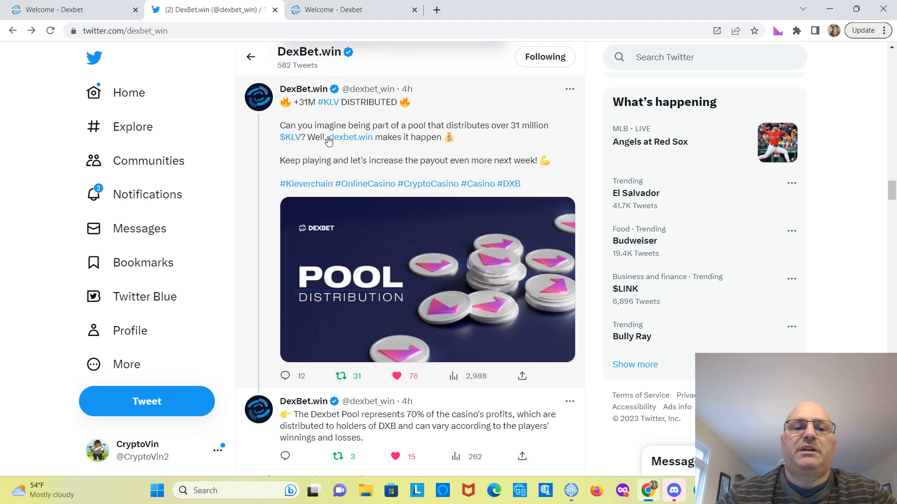
pyautogui.moveTo(417, 152)
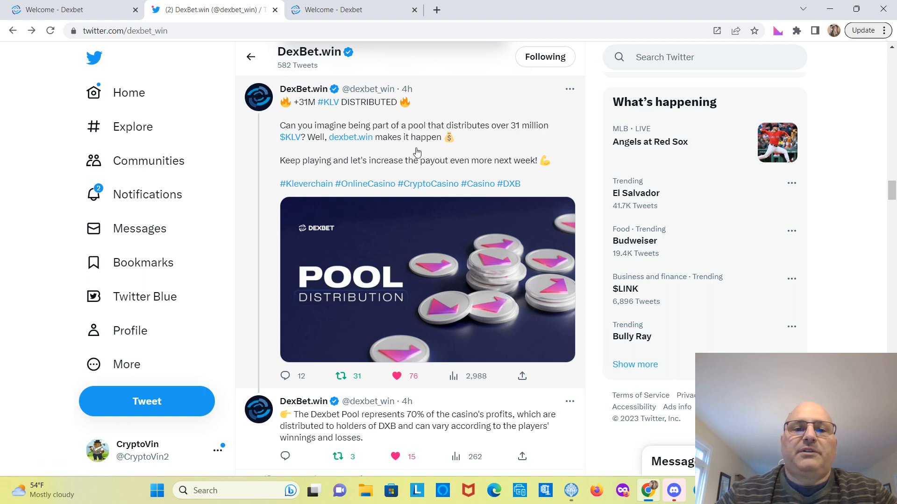
pyautogui.moveTo(441, 155)
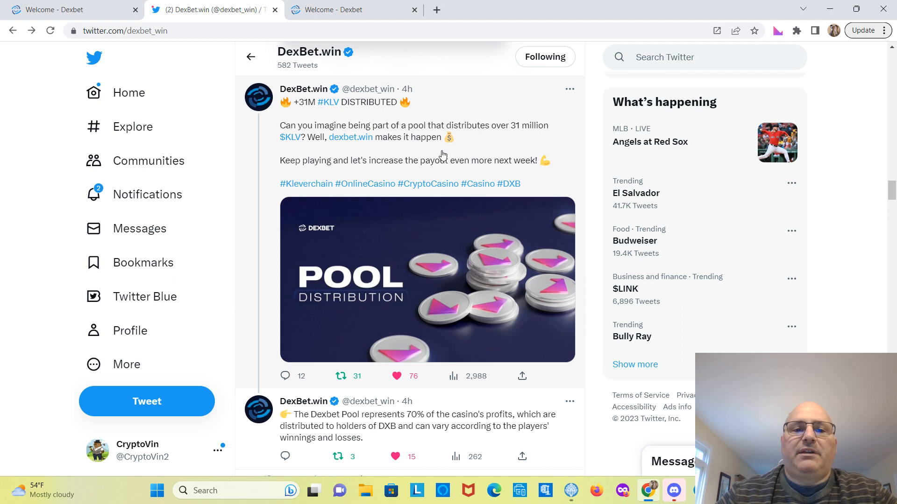
pyautogui.moveTo(523, 170)
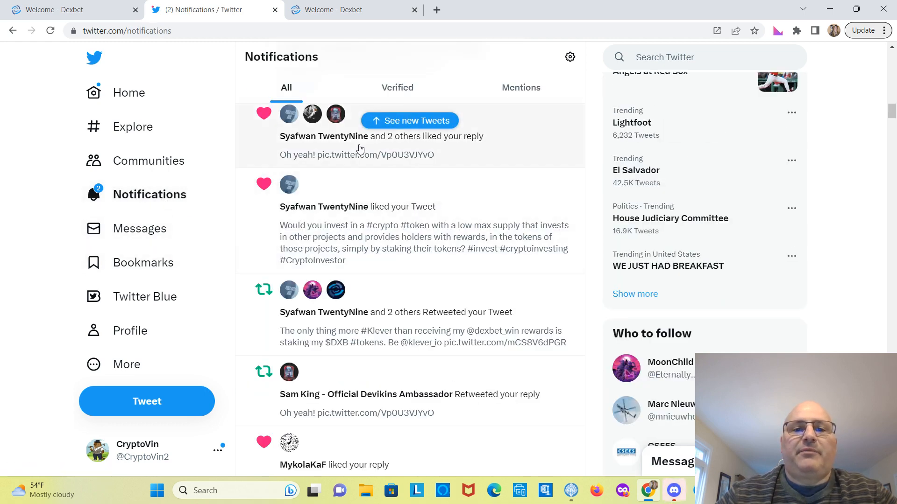
# Step: View CryptoVin's staking DXB tweet on its own page, then go to the Twitter home feed
pyautogui.click(409, 120)
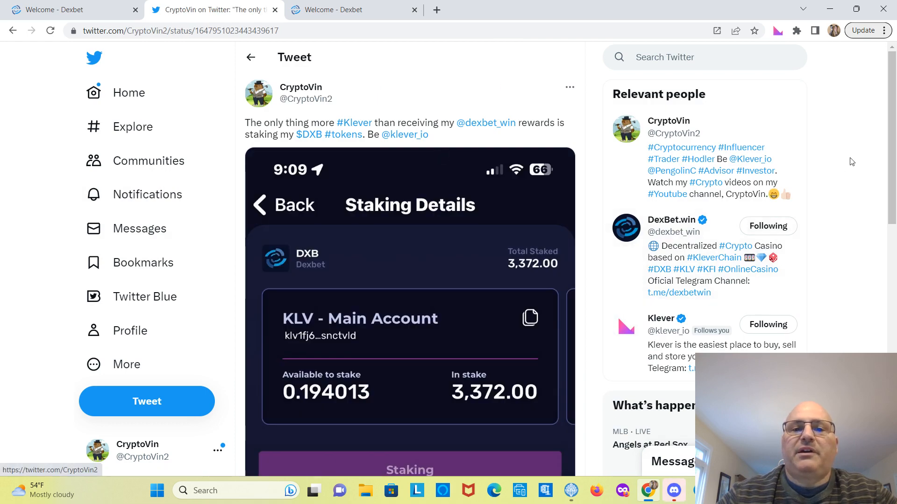
pyautogui.scroll(-3)
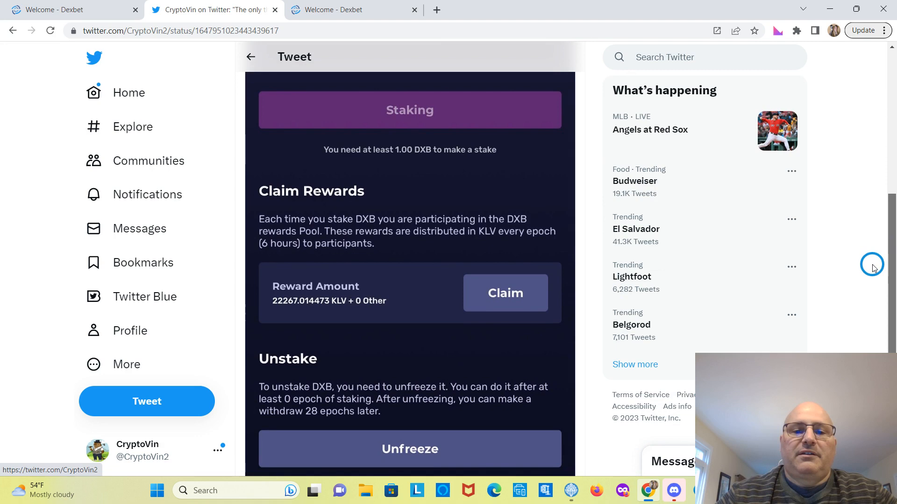
pyautogui.scroll(-3)
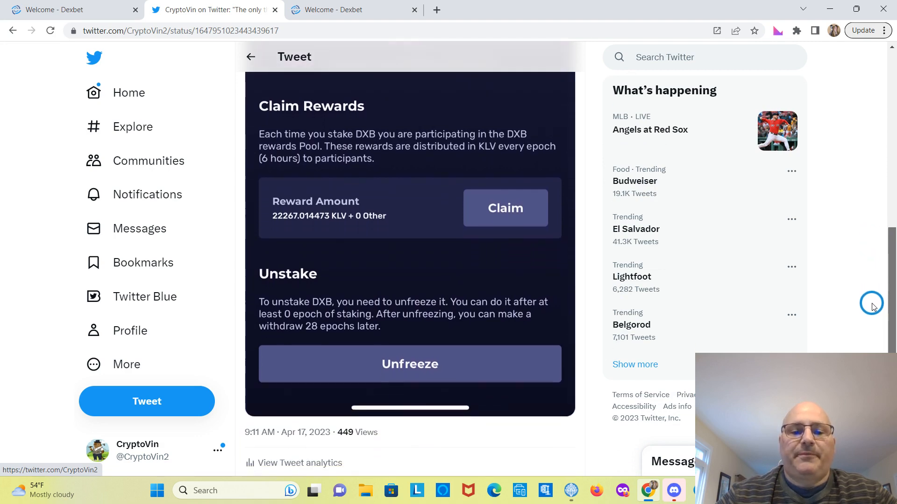
pyautogui.scroll(-3)
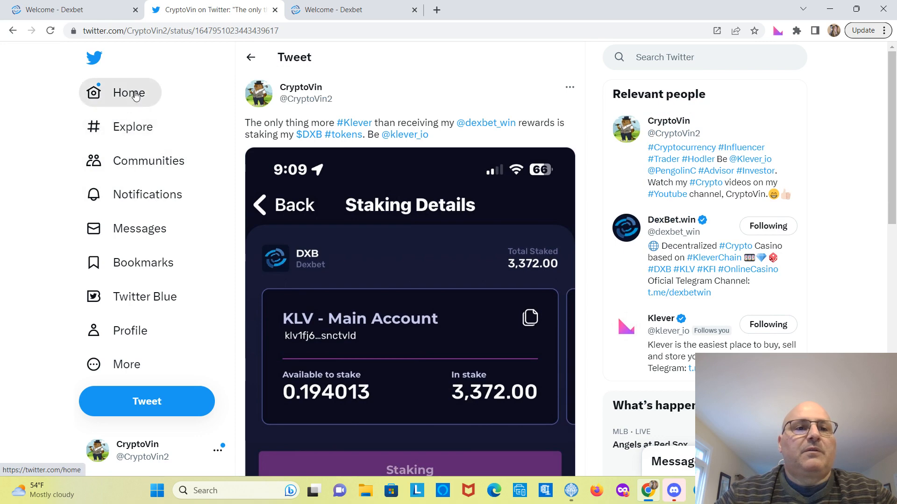
pyautogui.click(129, 93)
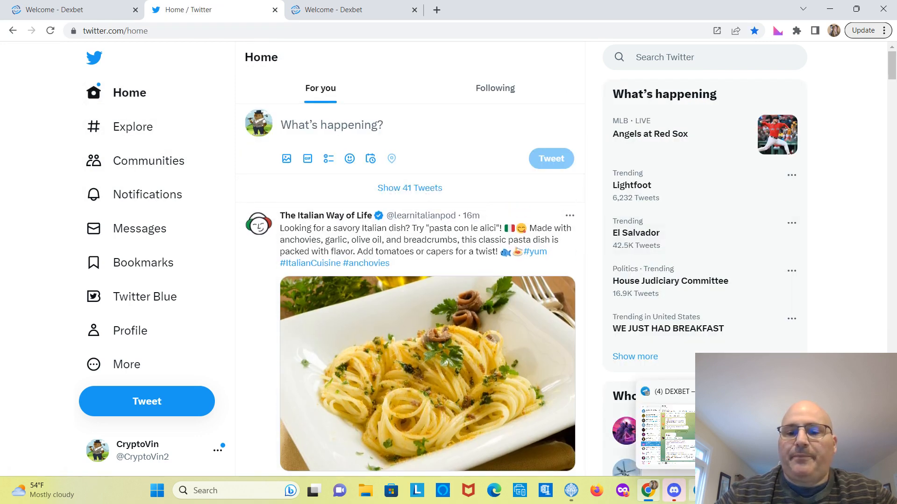
pyautogui.click(673, 491)
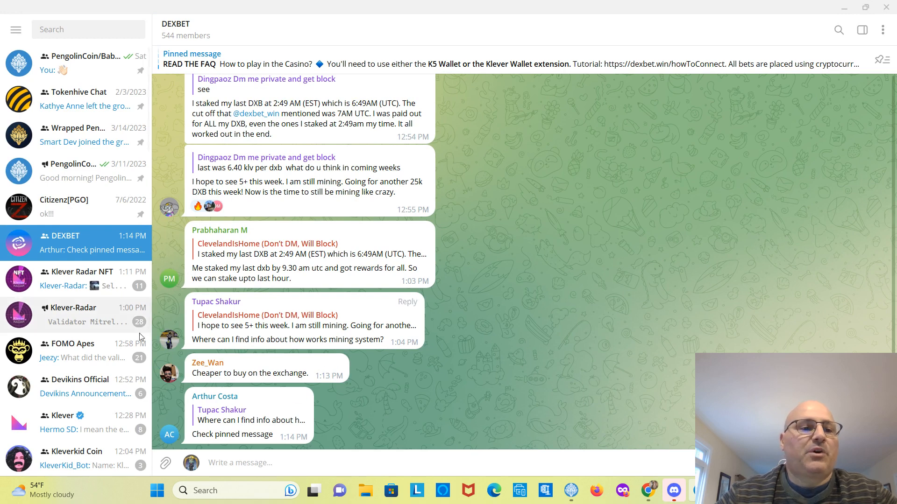
pyautogui.moveTo(356, 413)
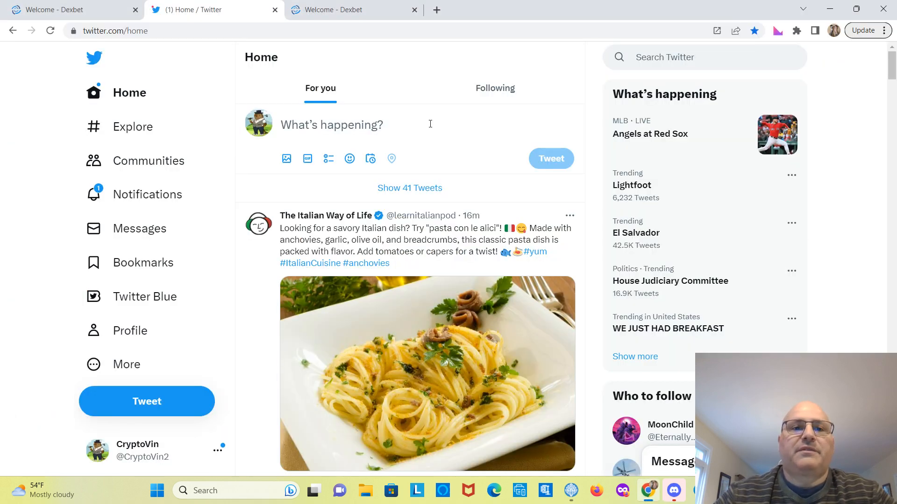
pyautogui.click(353, 9)
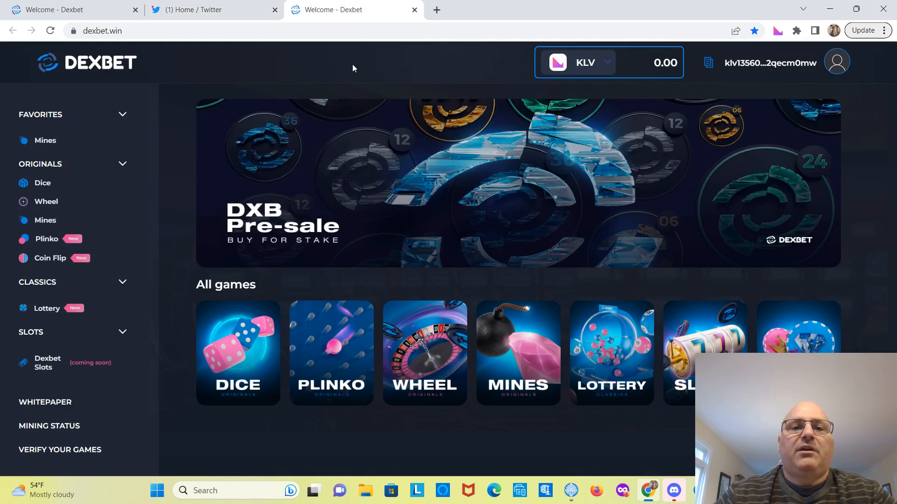
pyautogui.moveTo(356, 70)
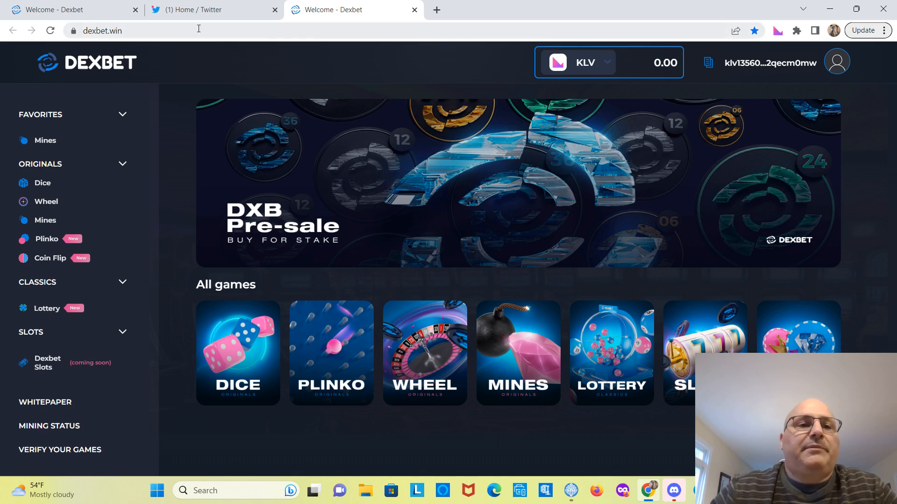
pyautogui.click(213, 9)
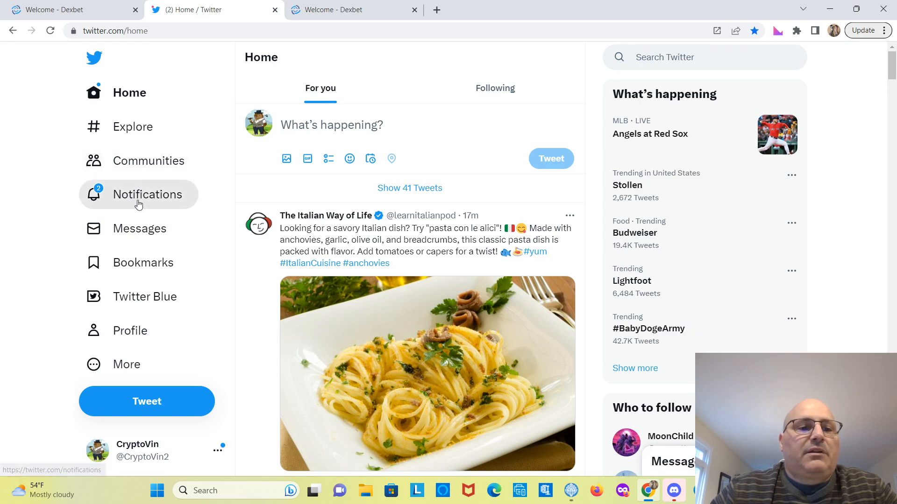
# Step: Show the Twitter notifications page of retweets and likes on CryptoVin's tweets
pyautogui.click(148, 195)
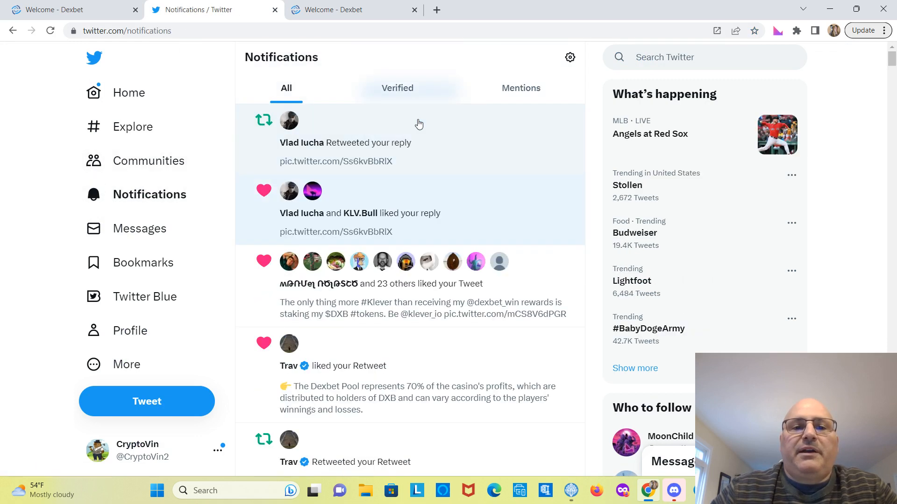
pyautogui.moveTo(382, 259)
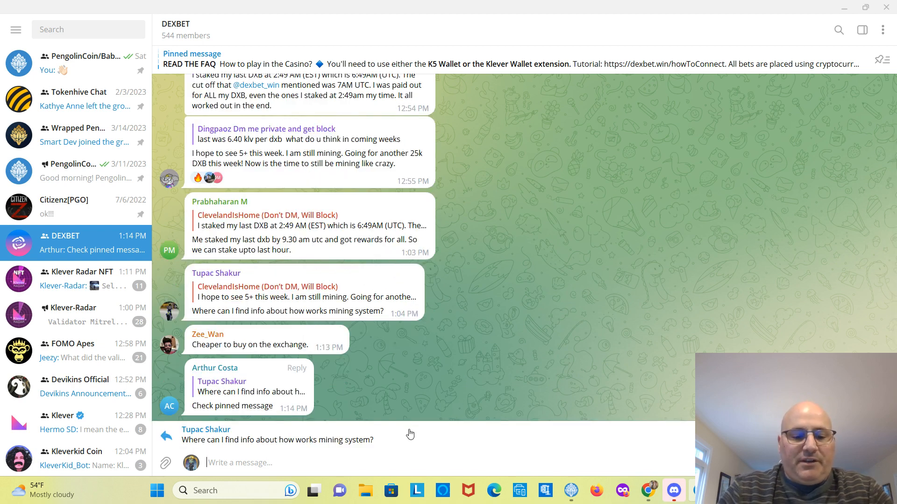
# Step: Reply 'Check the whitepaper located on their website' to the mining-info question in the DEXBET group
pyautogui.write('Check the')
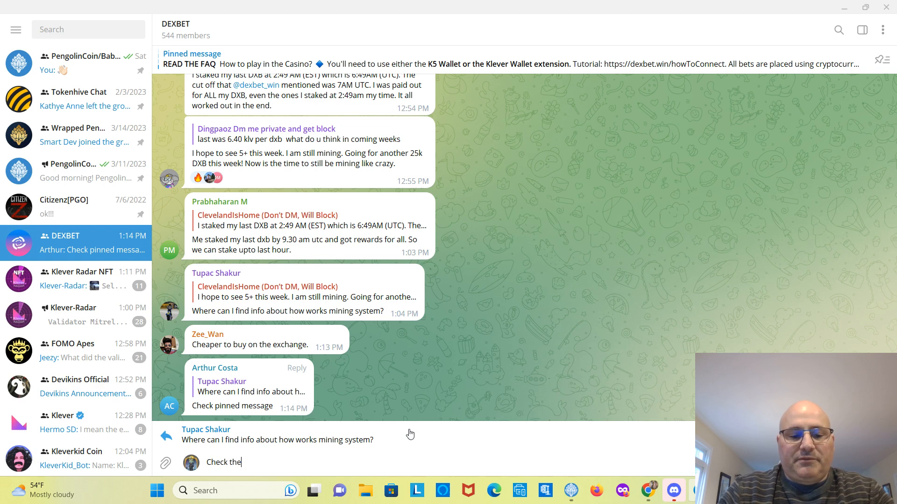
pyautogui.write('whitepape')
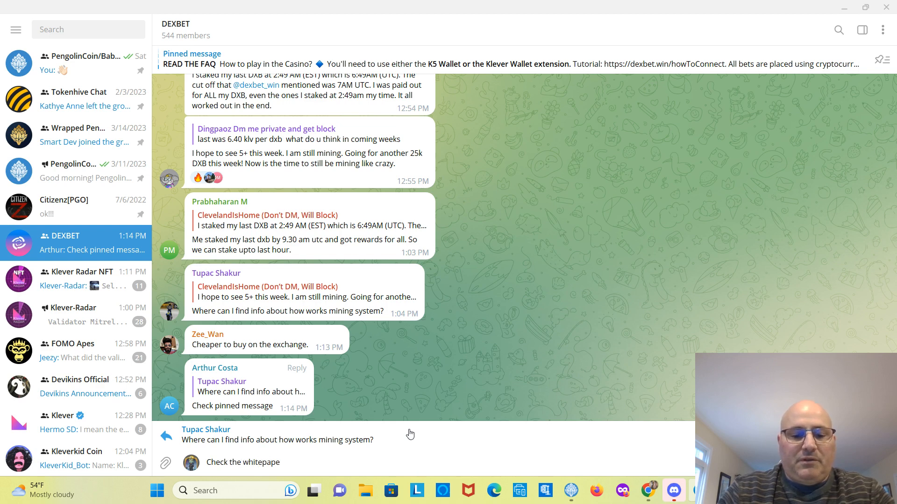
pyautogui.write('located')
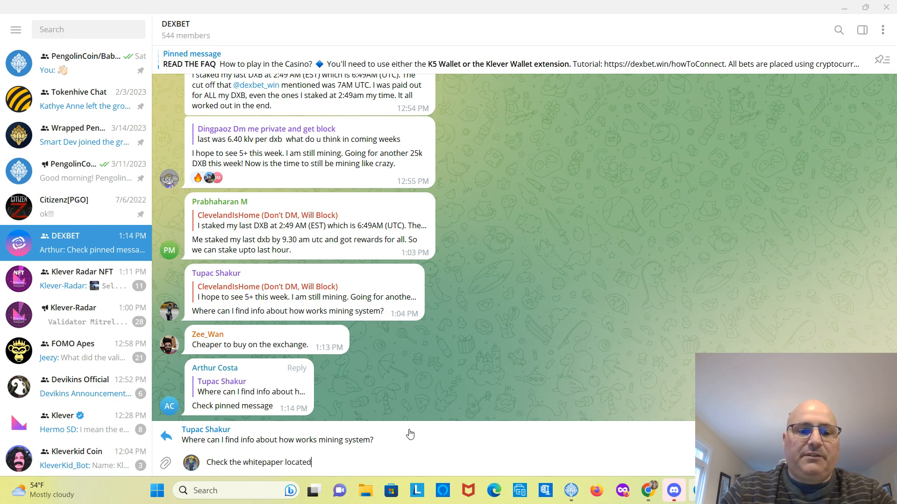
pyautogui.write('on their')
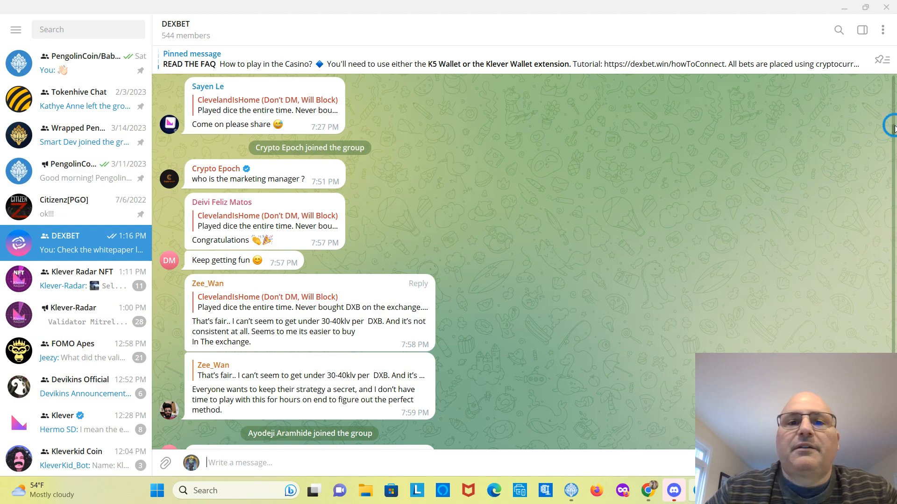
# Step: Scroll down through the DEXBET group discussion in Telegram
pyautogui.scroll(-3)
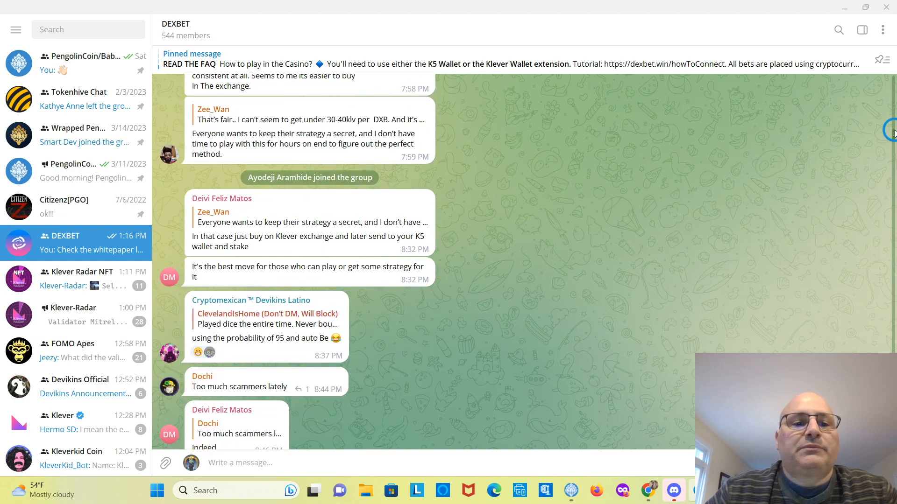
pyautogui.scroll(-3)
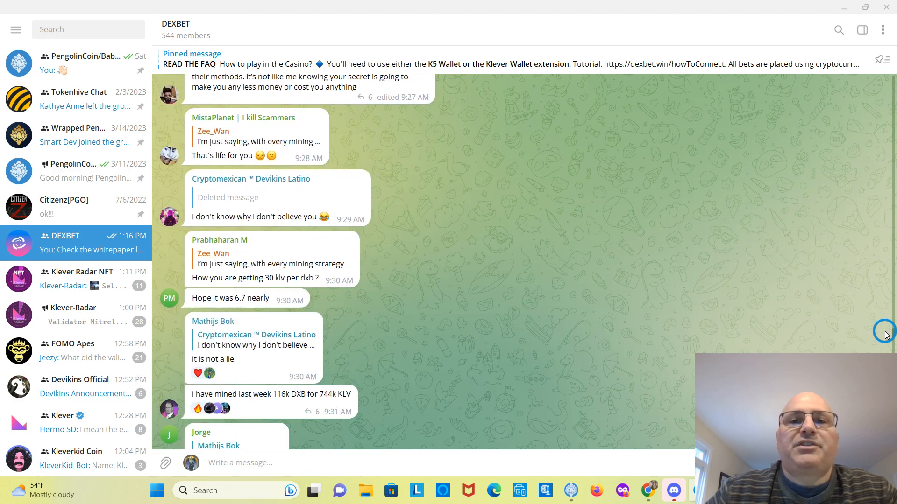
pyautogui.scroll(-3)
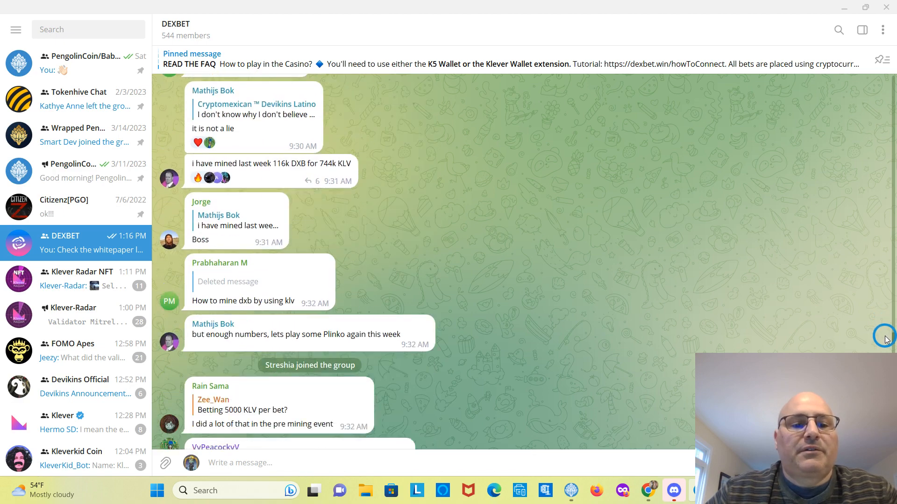
pyautogui.scroll(-3)
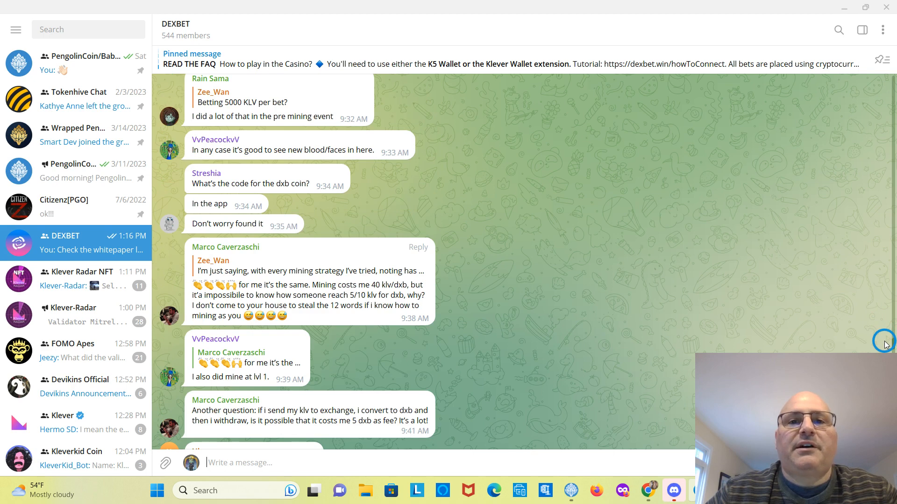
pyautogui.scroll(-3)
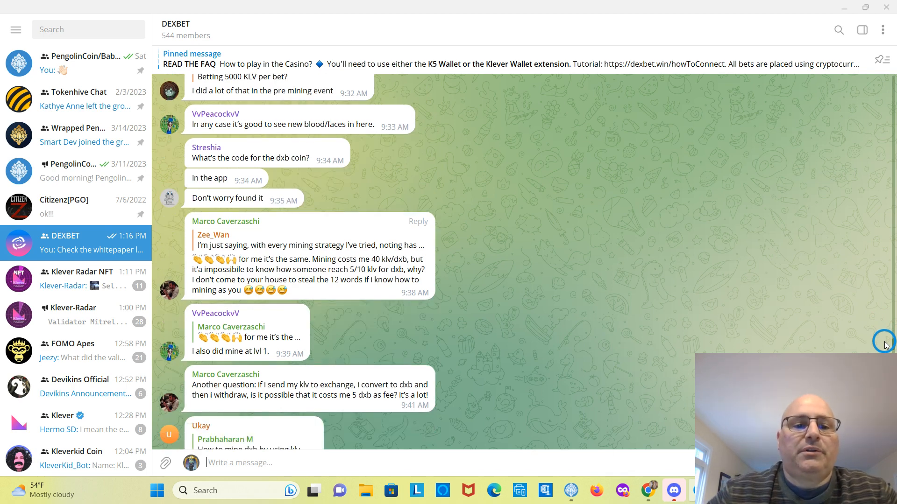
pyautogui.scroll(-3)
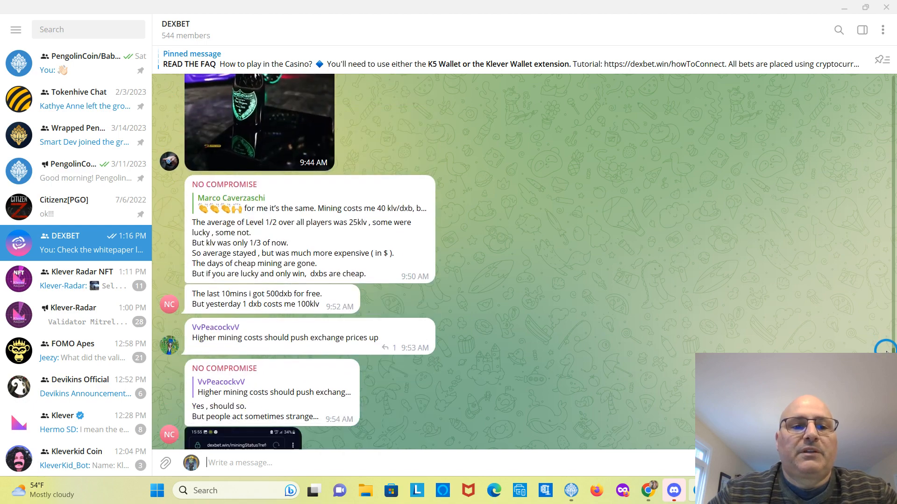
# Step: Reach the sent whitepaper reply, then return to the Twitter notifications in Chrome
pyautogui.scroll(-3)
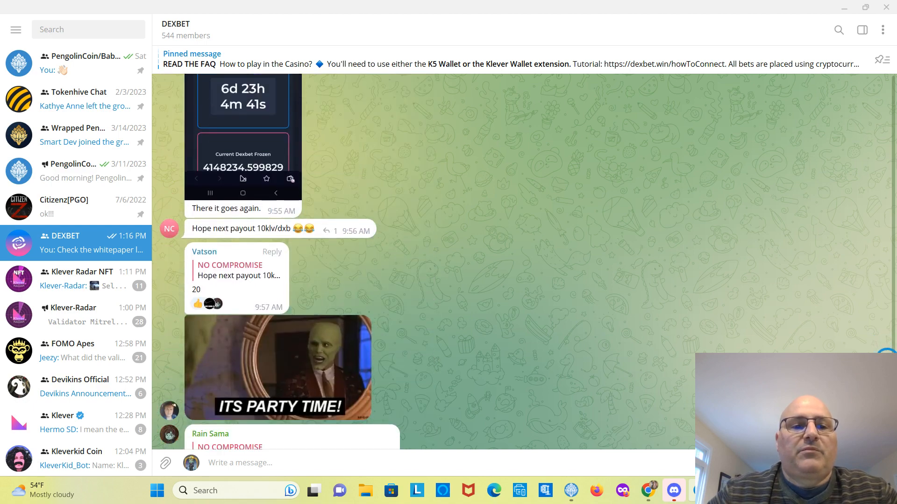
pyautogui.scroll(-3)
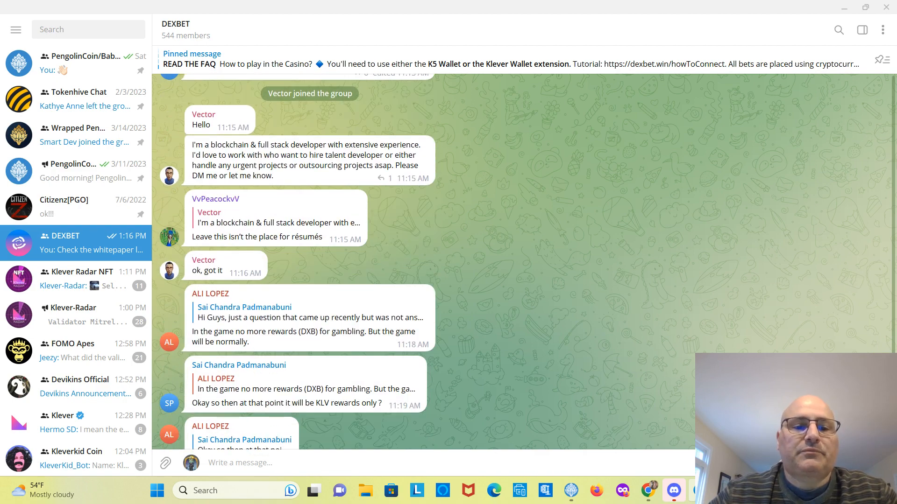
pyautogui.scroll(-3)
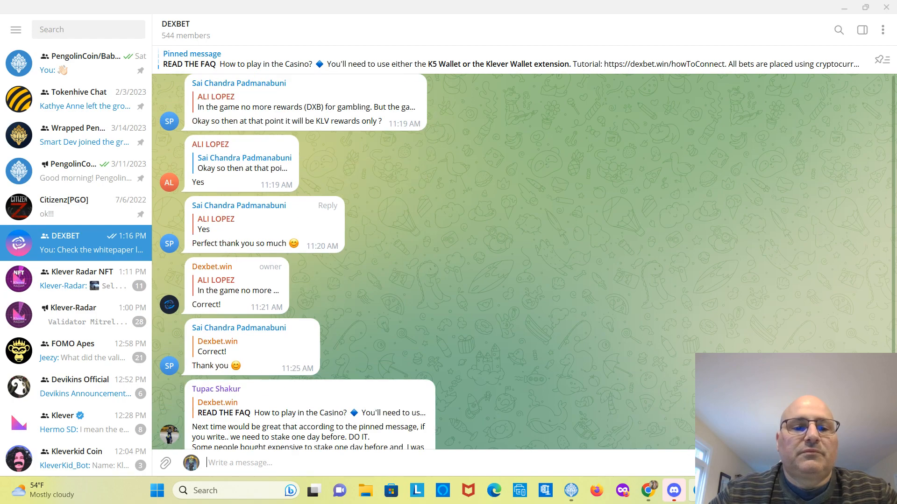
pyautogui.scroll(-3)
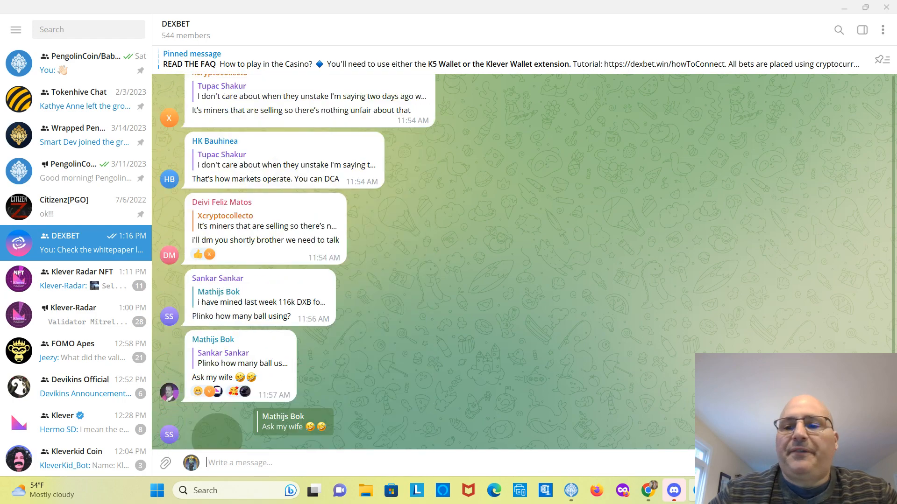
pyautogui.scroll(-3)
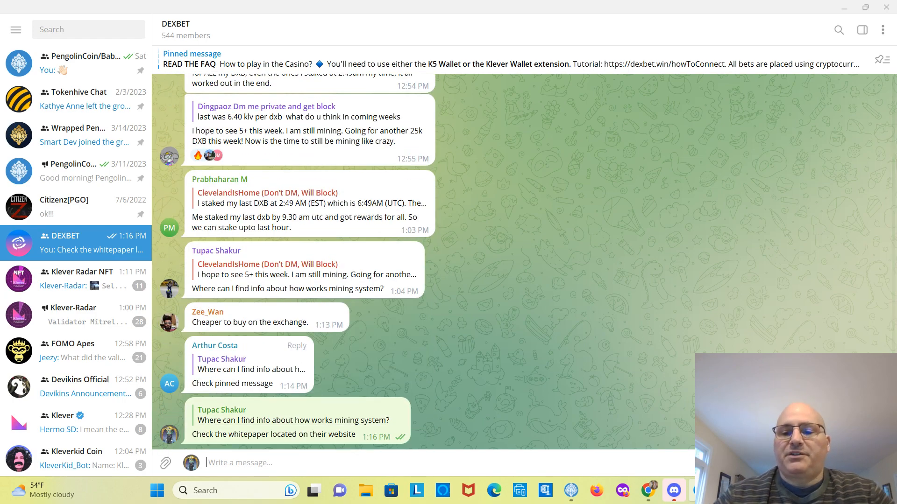
pyautogui.click(646, 490)
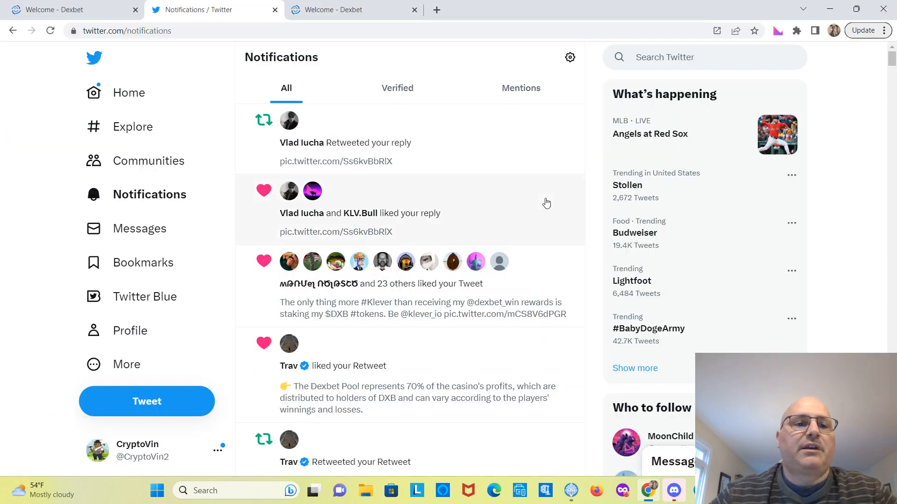
pyautogui.moveTo(534, 195)
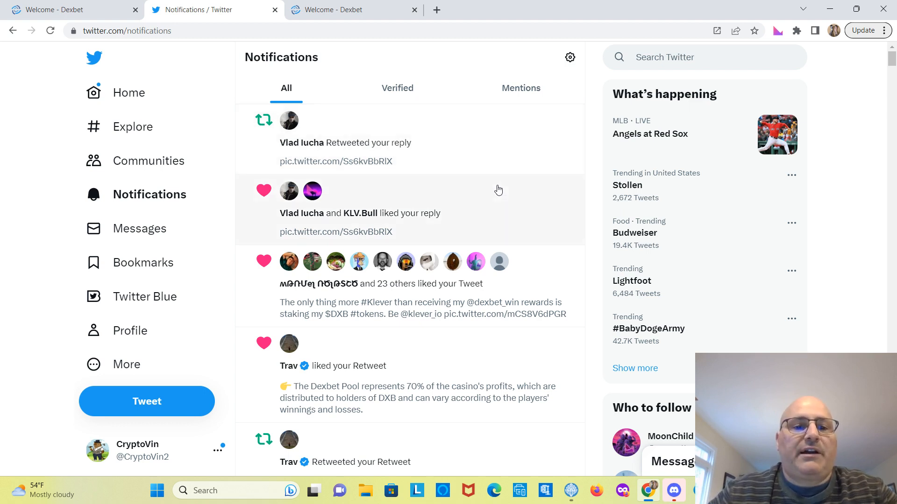
pyautogui.moveTo(454, 330)
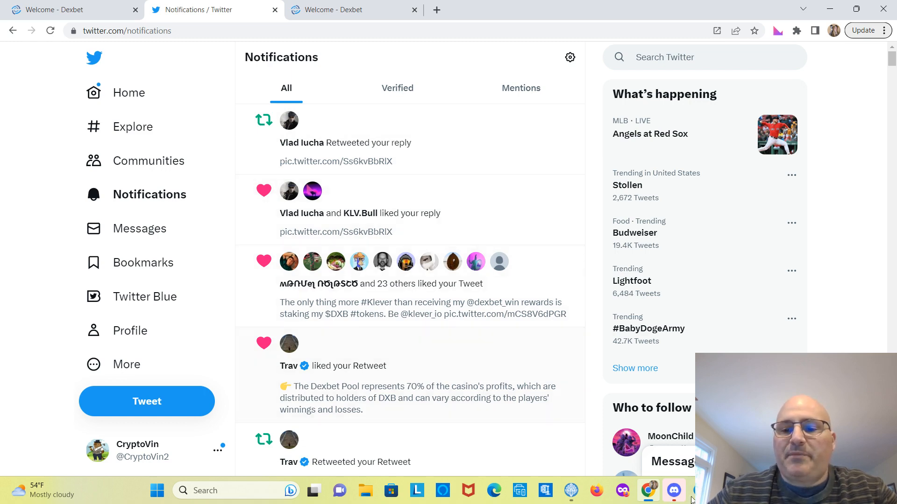
# Step: Return to the DEXBET Telegram group and open the shared Holdings Overview stakes photo full-size
pyautogui.click(674, 491)
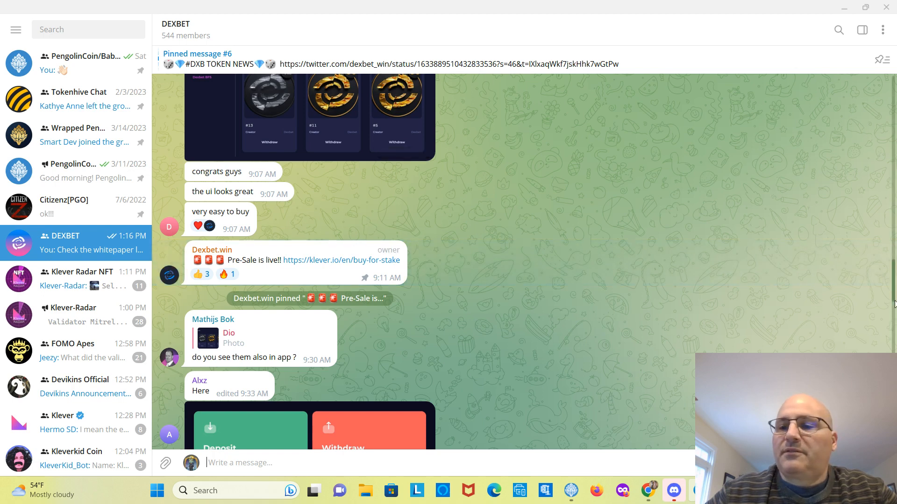
pyautogui.scroll(-3)
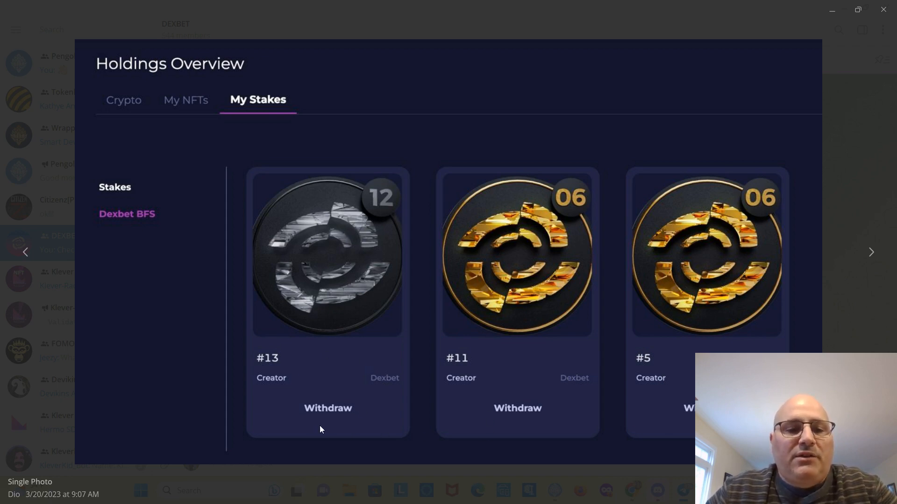
pyautogui.moveTo(450, 291)
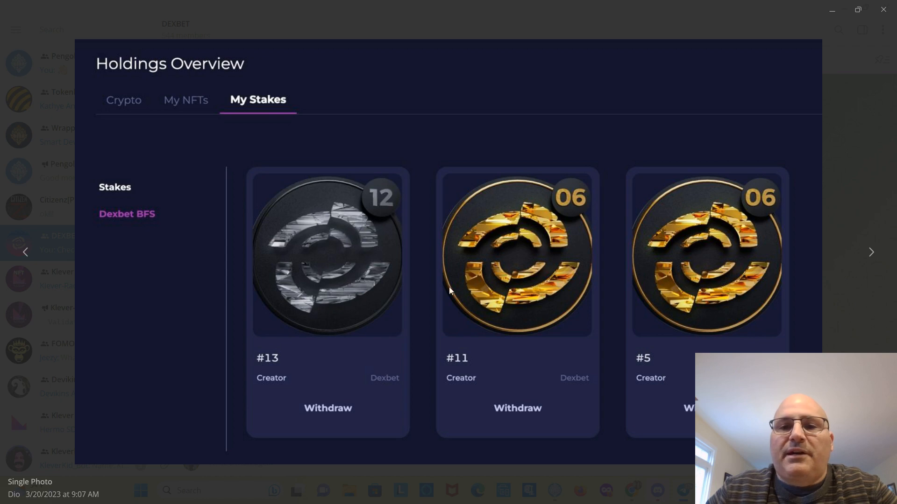
pyautogui.moveTo(521, 296)
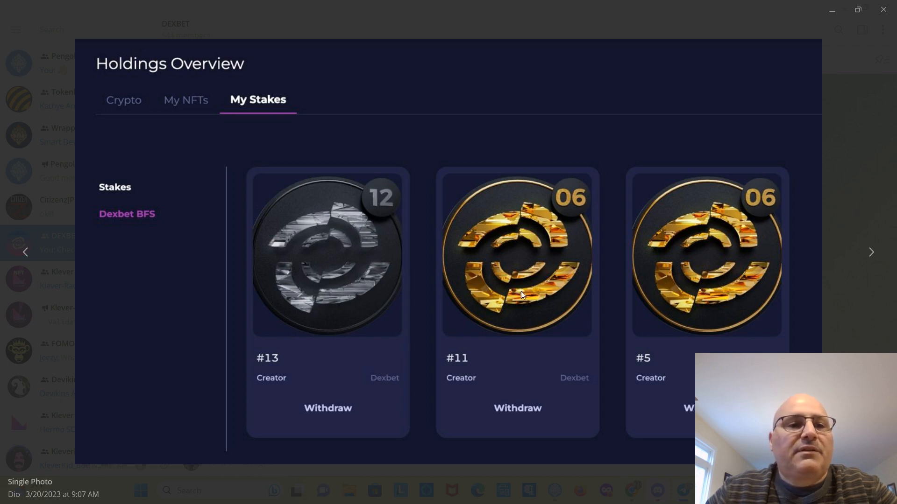
pyautogui.moveTo(615, 311)
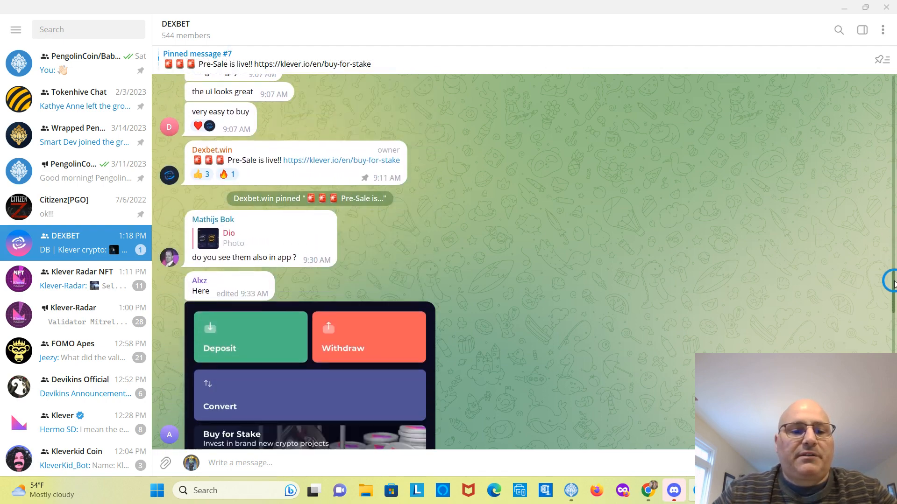
# Step: Scroll further down the DEXBET chat after closing the Holdings Overview photo
pyautogui.scroll(-3)
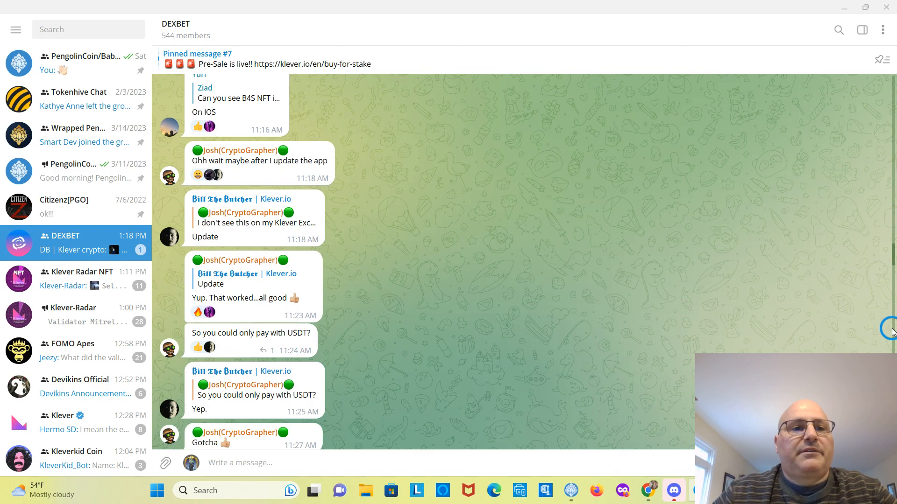
pyautogui.scroll(-3)
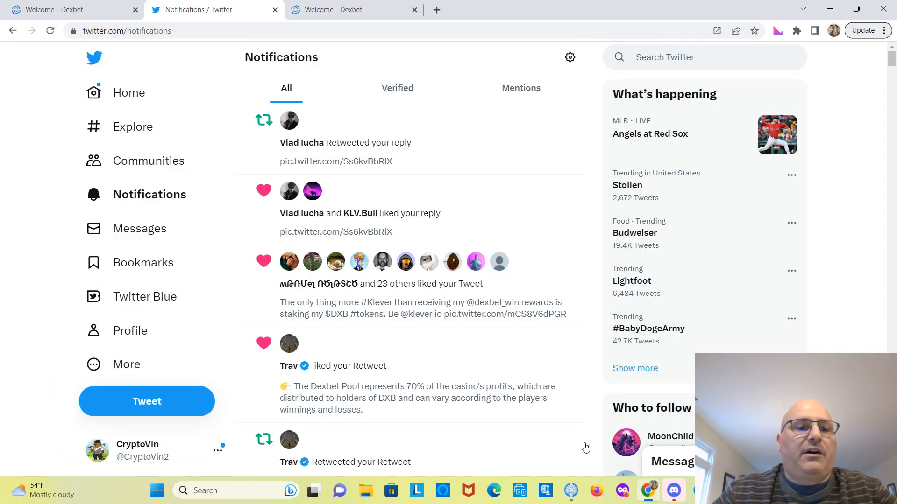
# Step: Go to the DexBet casino site and bring up its Mining Status page
pyautogui.click(342, 10)
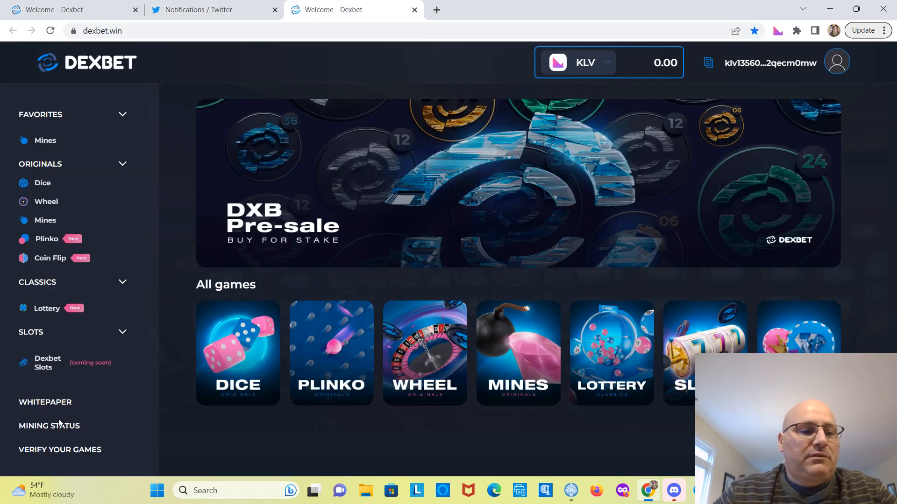
pyautogui.click(48, 426)
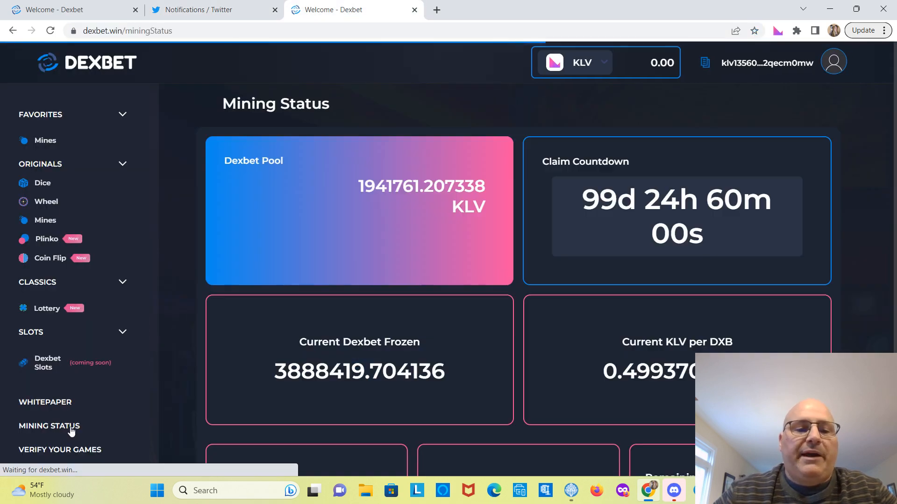
pyautogui.click(49, 426)
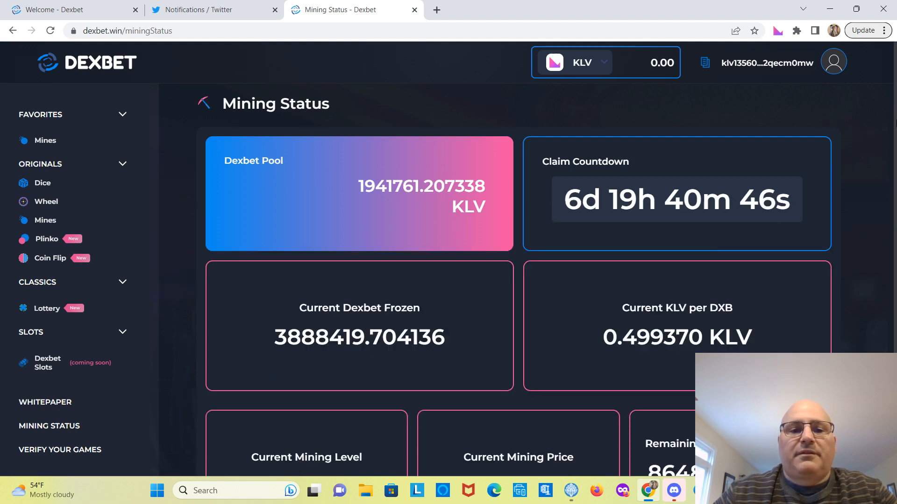
# Step: Scroll the Mining Status cards showing the 6d 19h countdown, level 6 and $15 mining price
pyautogui.scroll(-3)
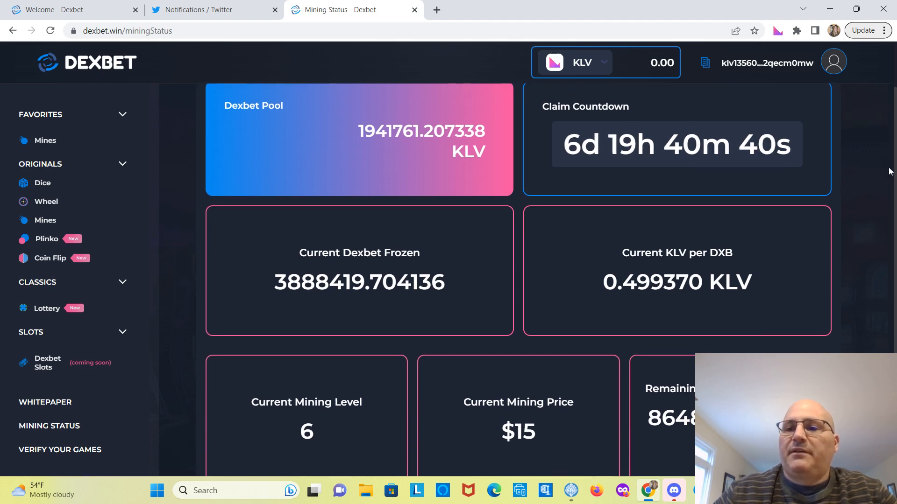
pyautogui.scroll(-3)
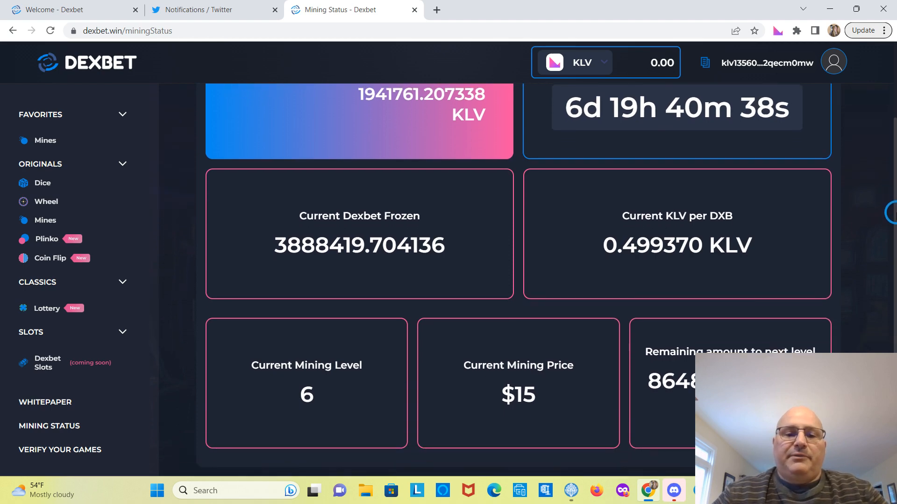
pyautogui.scroll(3)
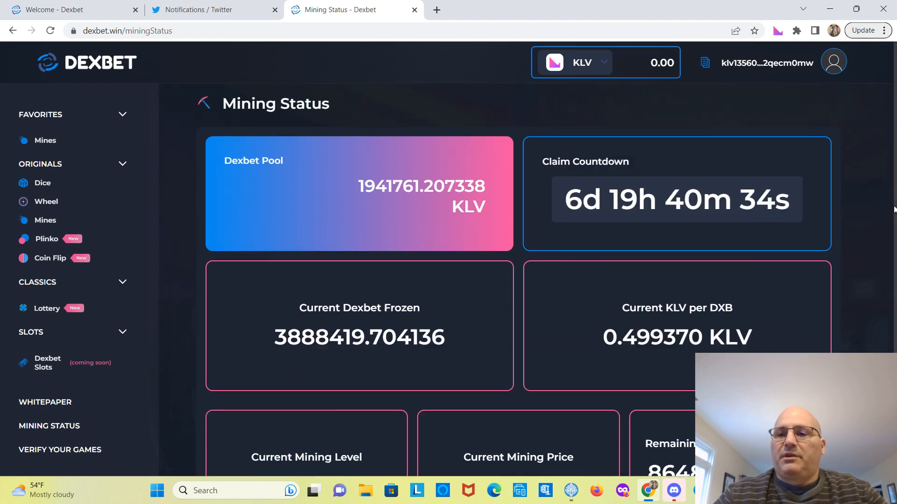
pyautogui.scroll(-3)
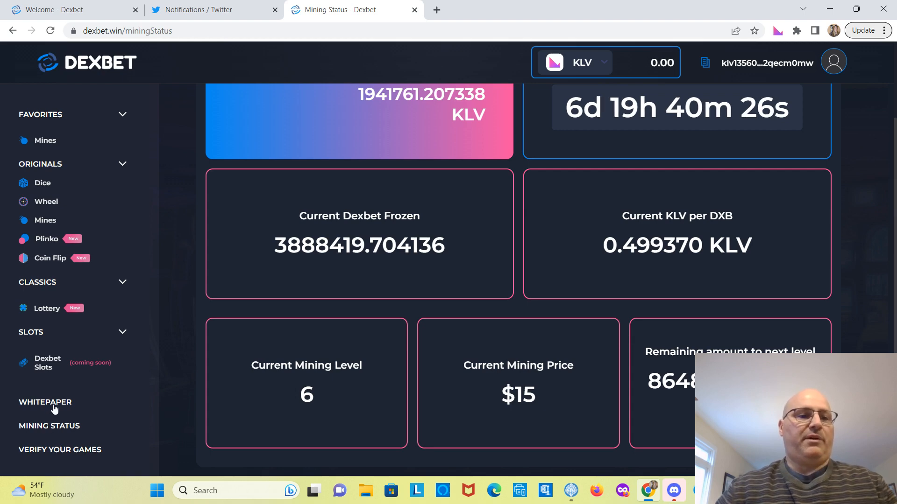
pyautogui.moveTo(357, 68)
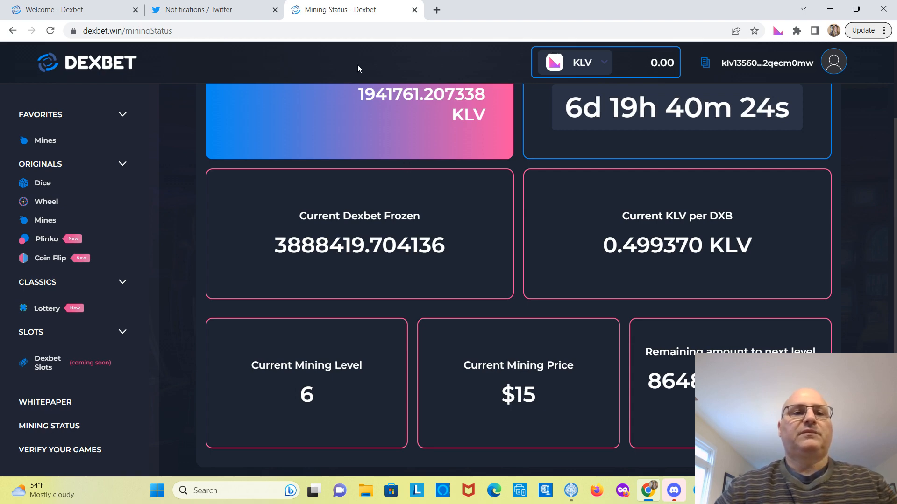
# Step: From Twitter notifications, reach the DexBet.win profile via recent searches
pyautogui.click(212, 9)
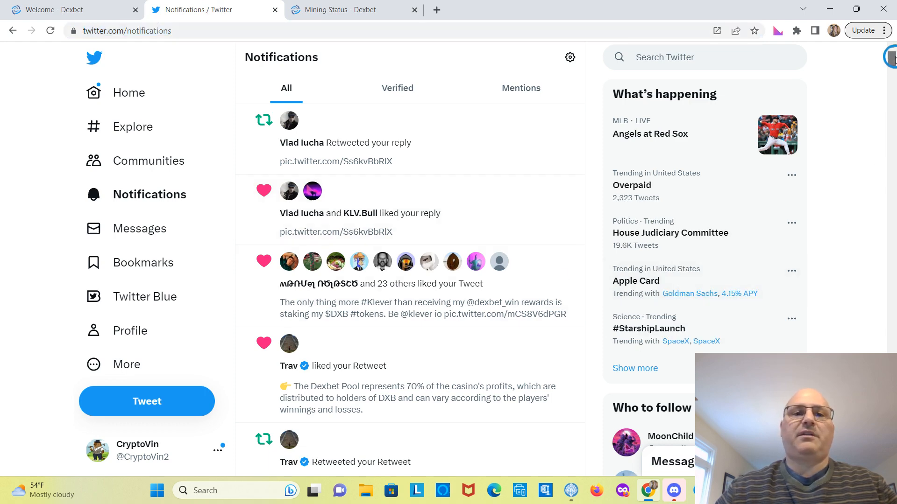
pyautogui.scroll(-3)
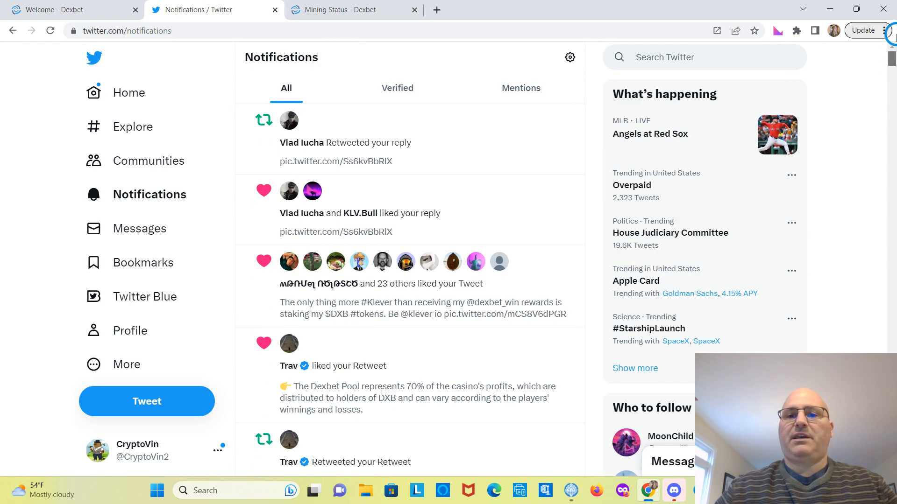
pyautogui.click(686, 57)
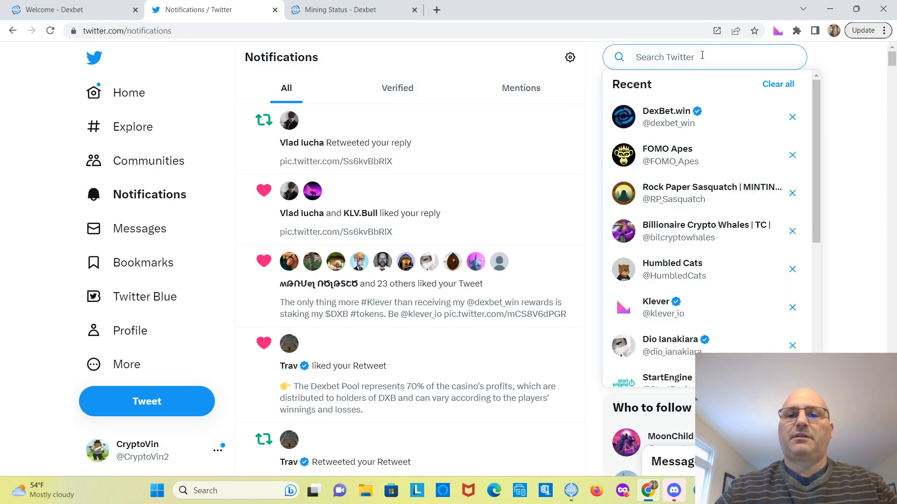
pyautogui.click(666, 117)
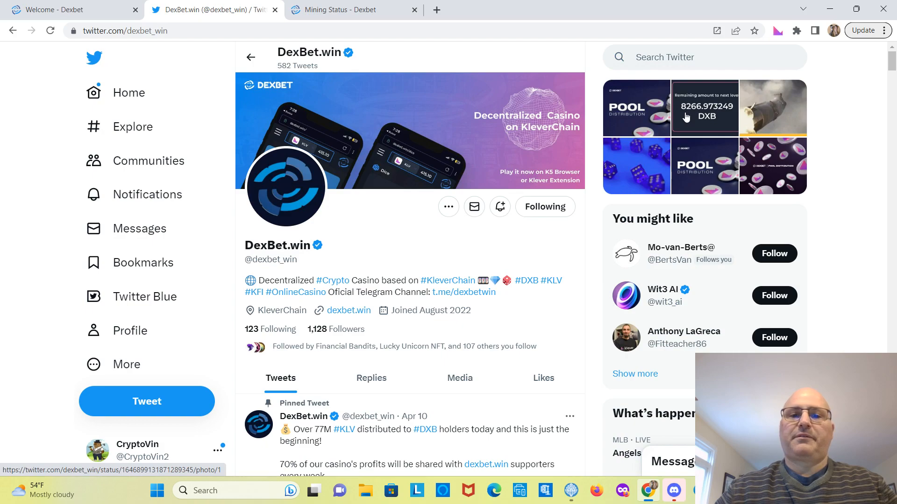
# Step: Scroll the DexBet.win timeline and open Bitcoin.me's DXB Buy for Stake tweet (wrapping up Apr 19)
pyautogui.scroll(-3)
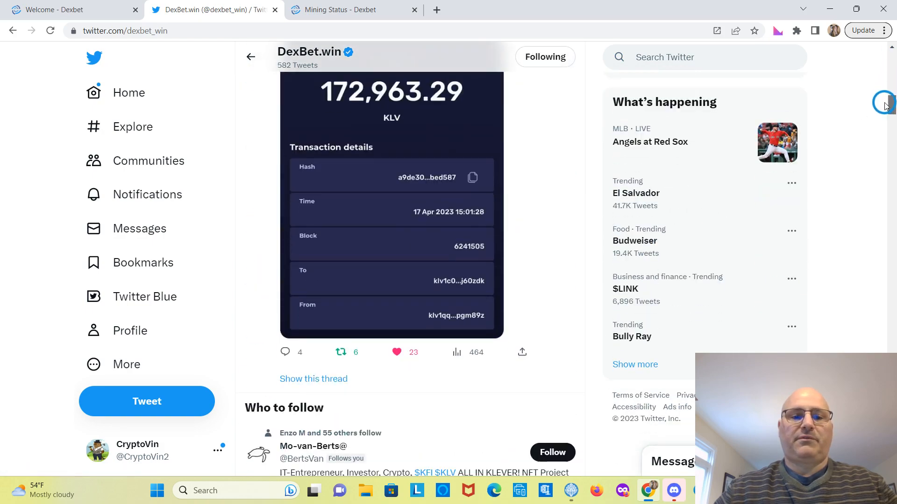
pyautogui.scroll(-3)
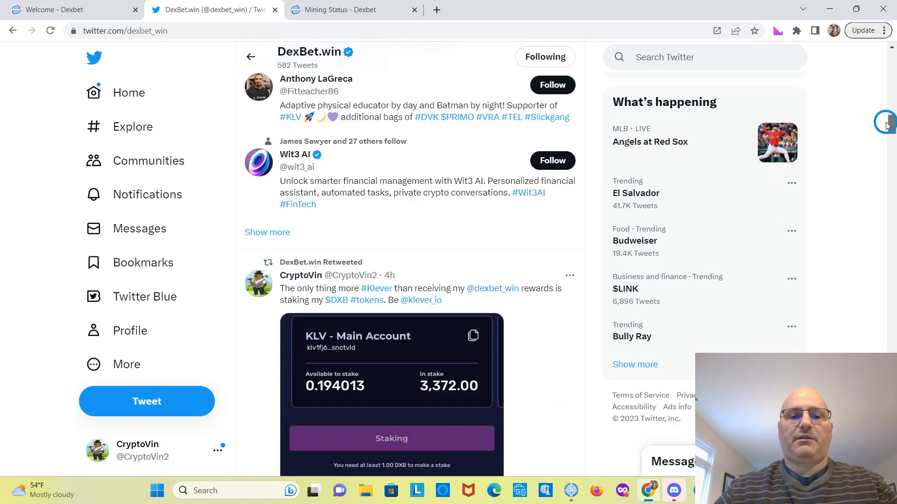
pyautogui.scroll(-3)
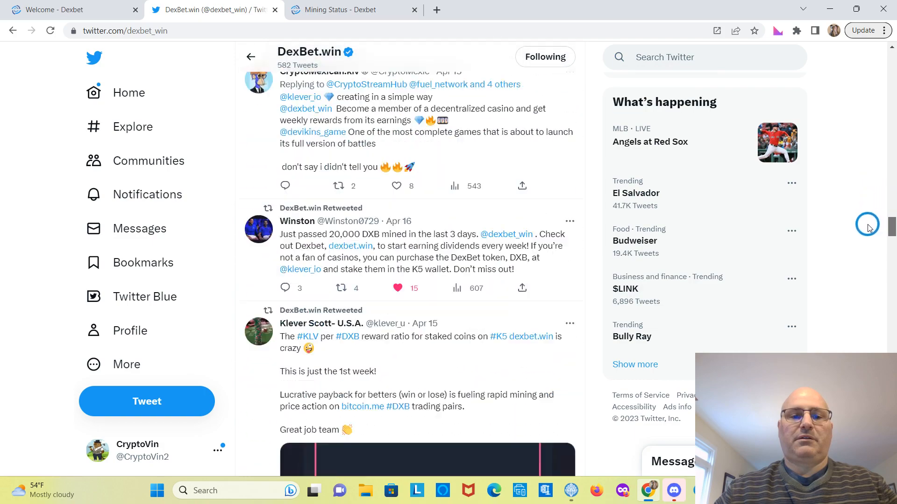
pyautogui.scroll(-3)
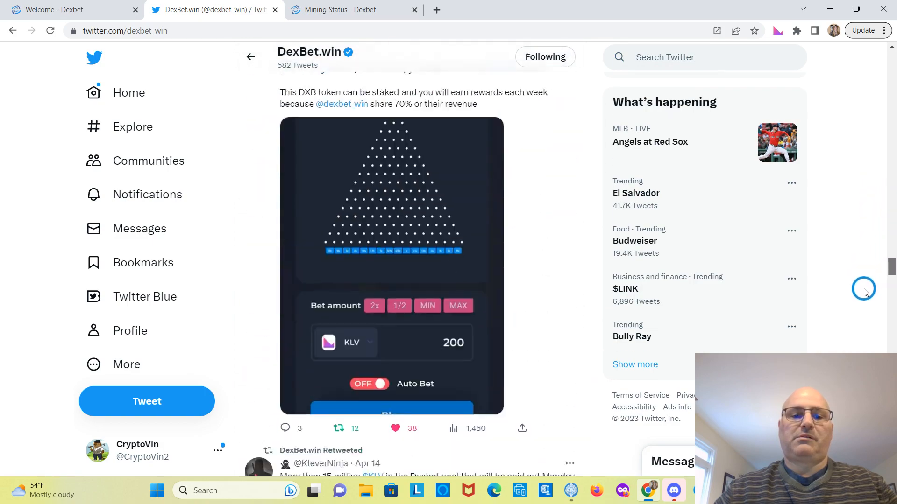
pyautogui.scroll(-3)
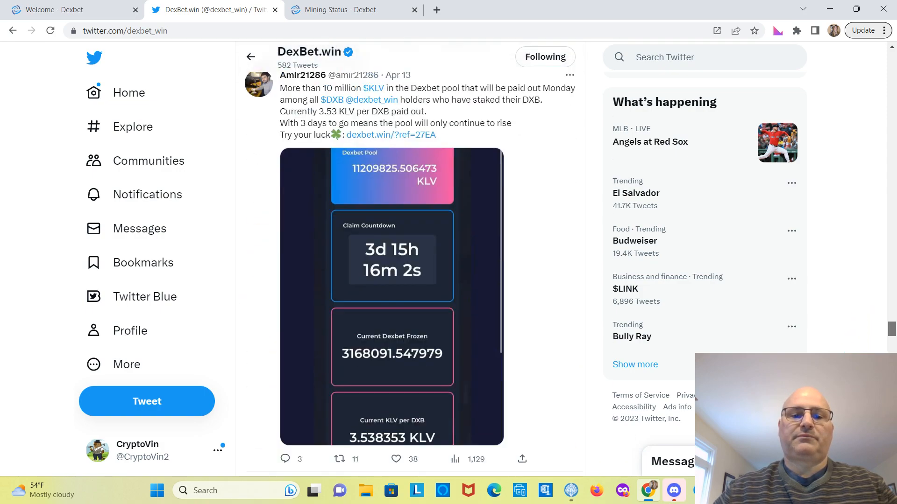
pyautogui.scroll(-3)
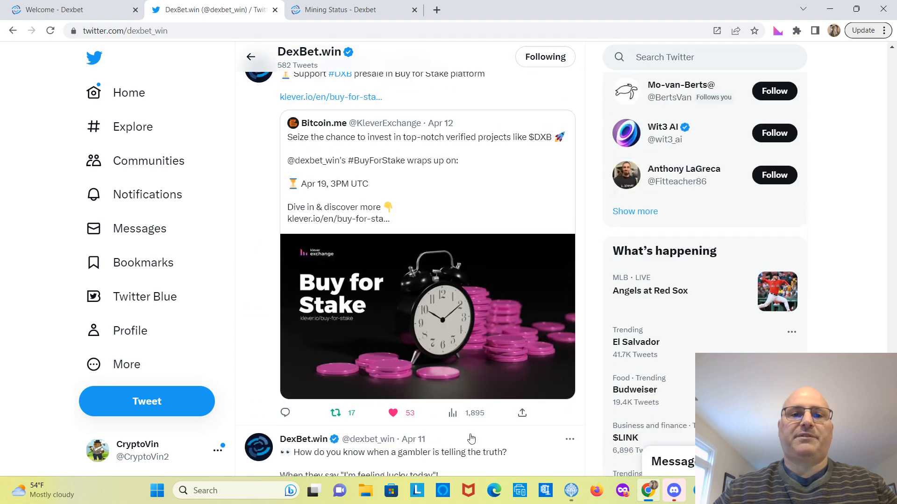
pyautogui.click(401, 167)
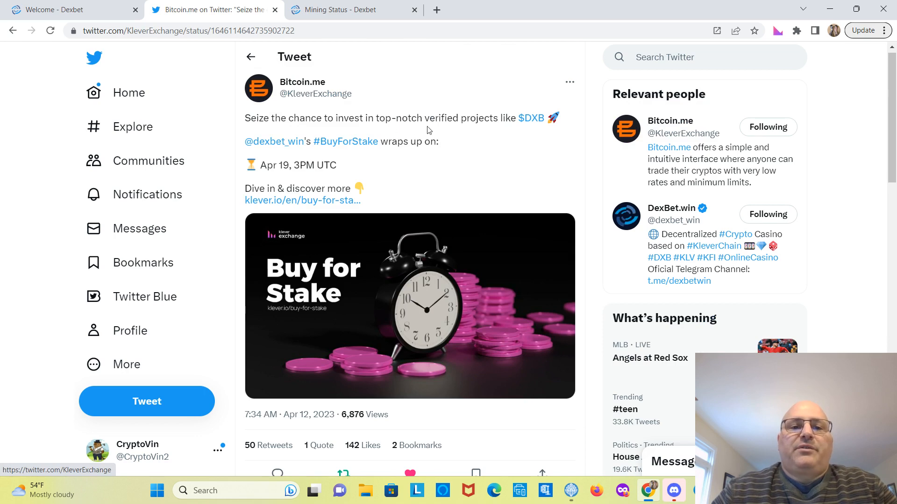
pyautogui.moveTo(550, 136)
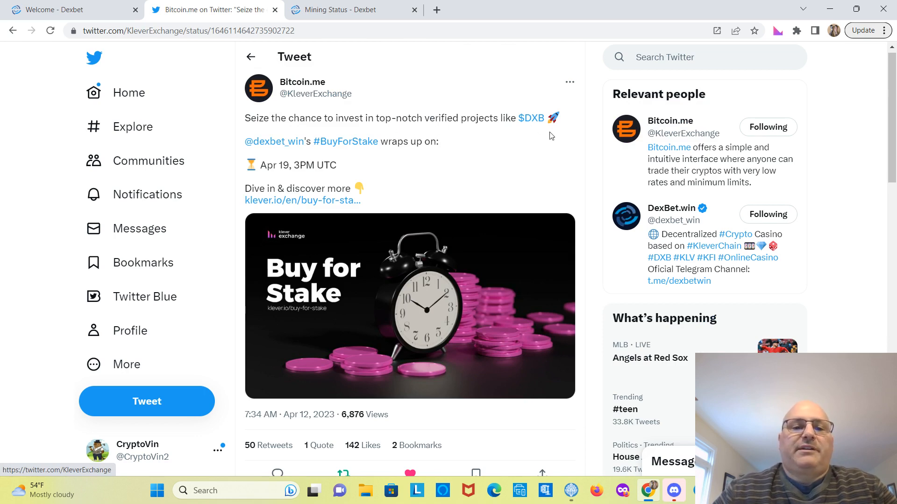
pyautogui.moveTo(449, 163)
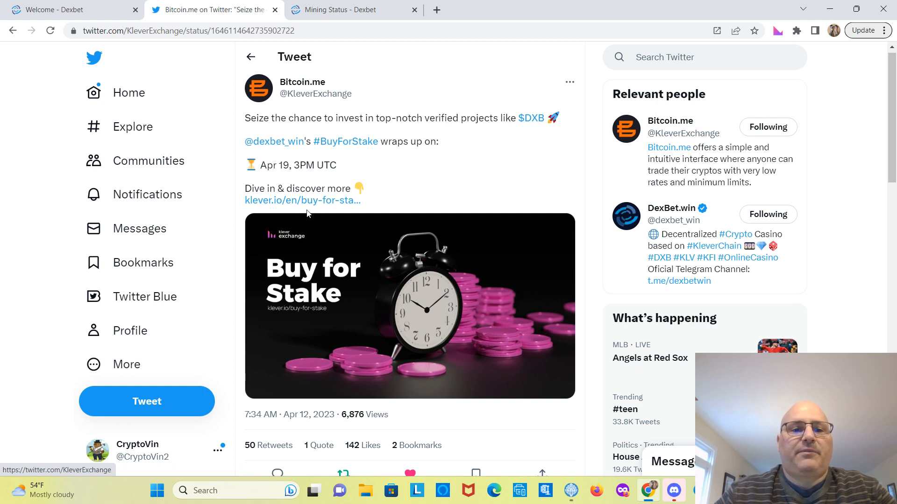
# Step: Follow the tweet's klever.io link and reach the Live Projects card showing DXB with 224 participants and ~$40,971 committed
pyautogui.click(303, 200)
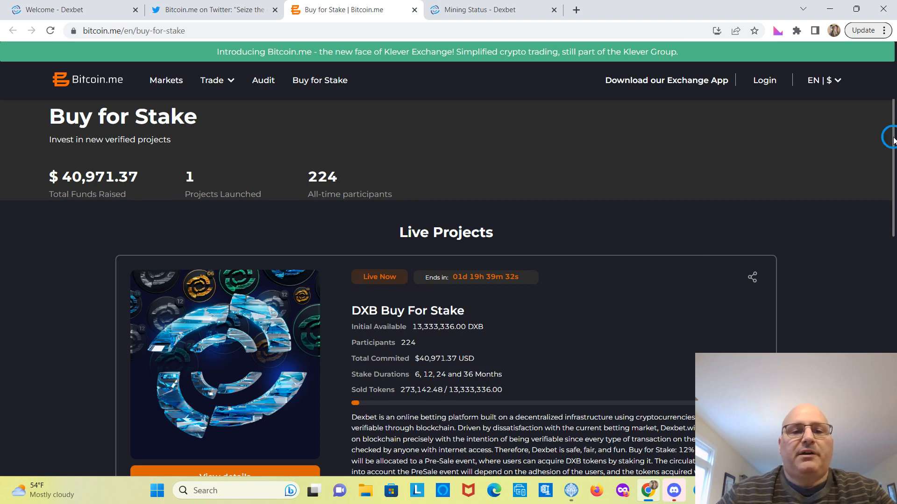
pyautogui.scroll(-3)
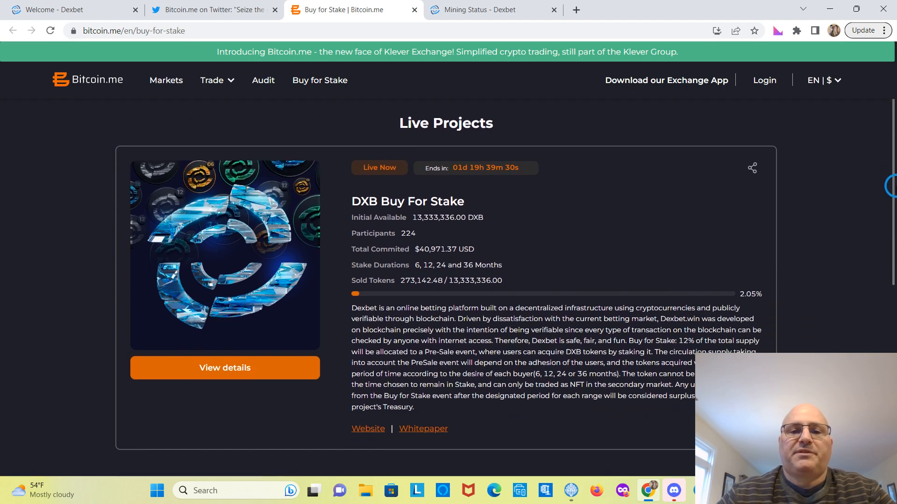
pyautogui.scroll(-3)
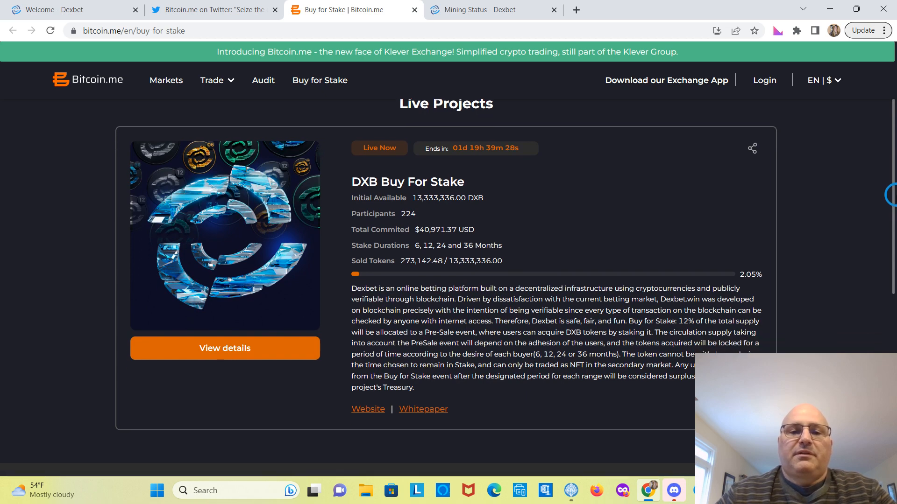
pyautogui.scroll(-3)
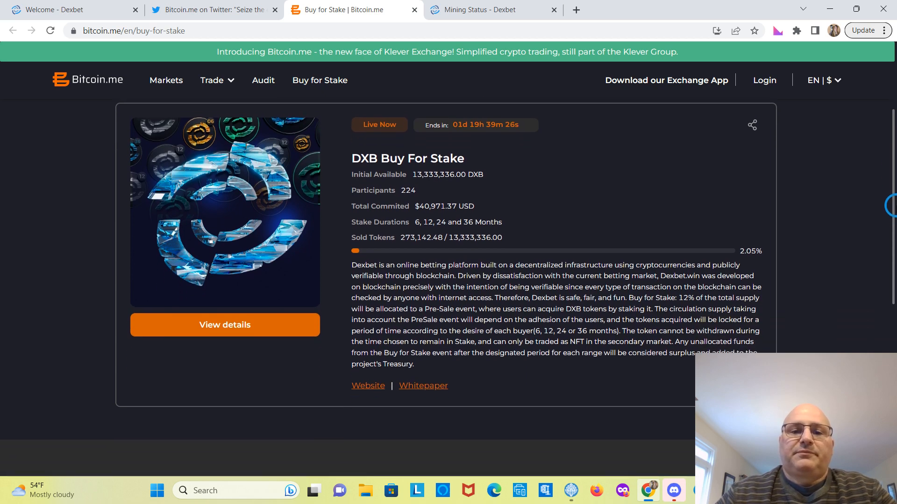
pyautogui.scroll(-3)
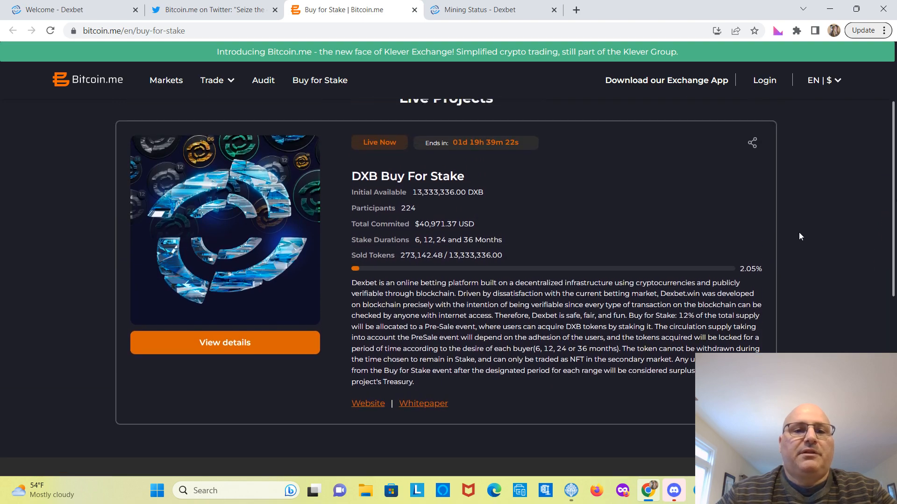
# Step: Review the DXB project details with its 6/12/24-month tiers at 8%, 18% and 40%, highlighting the project card
pyautogui.click(224, 342)
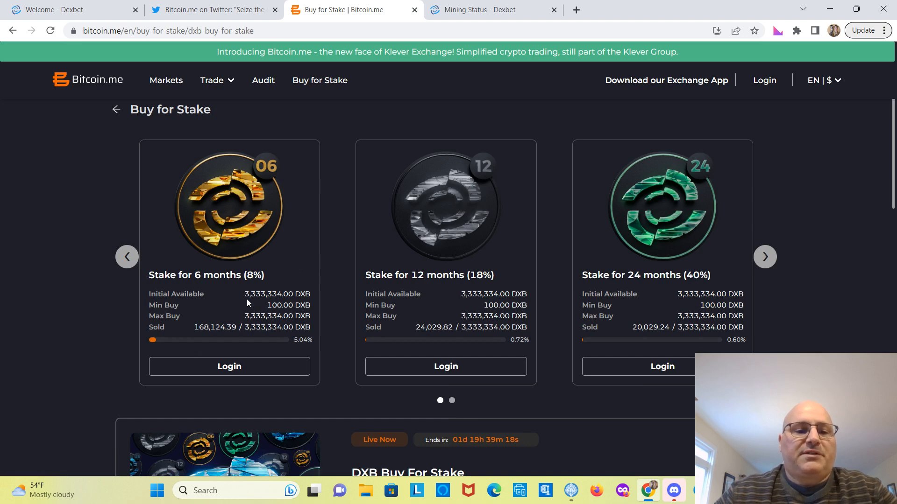
pyautogui.moveTo(177, 316)
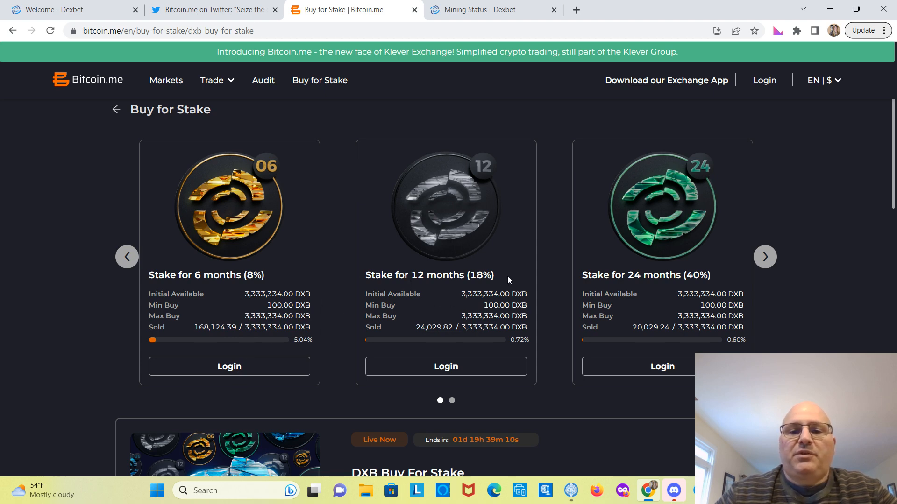
pyautogui.moveTo(693, 282)
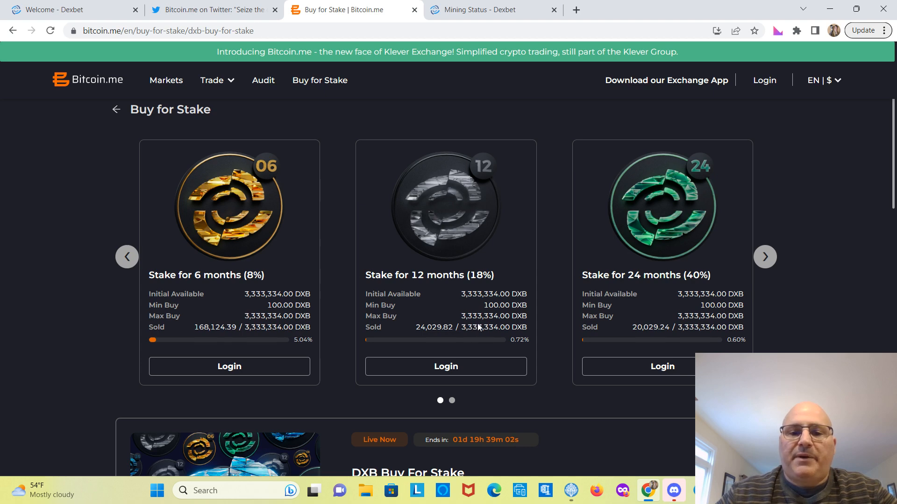
pyautogui.moveTo(489, 324)
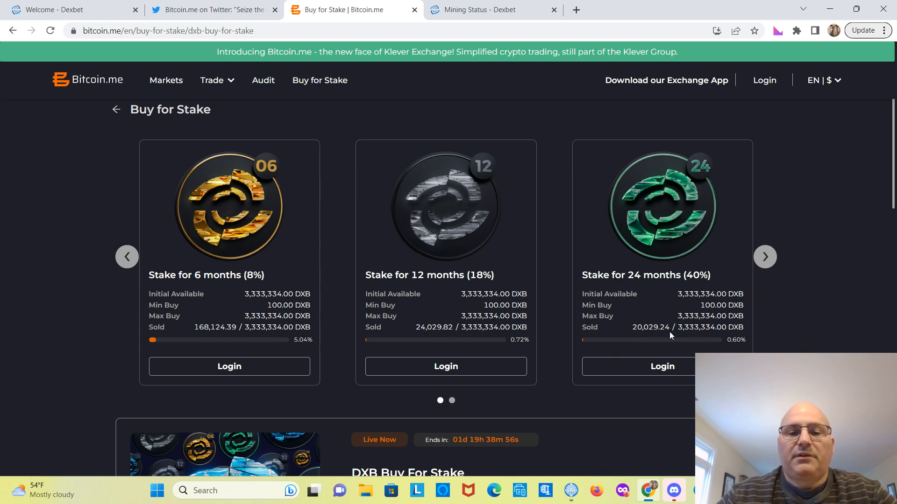
pyautogui.moveTo(564, 348)
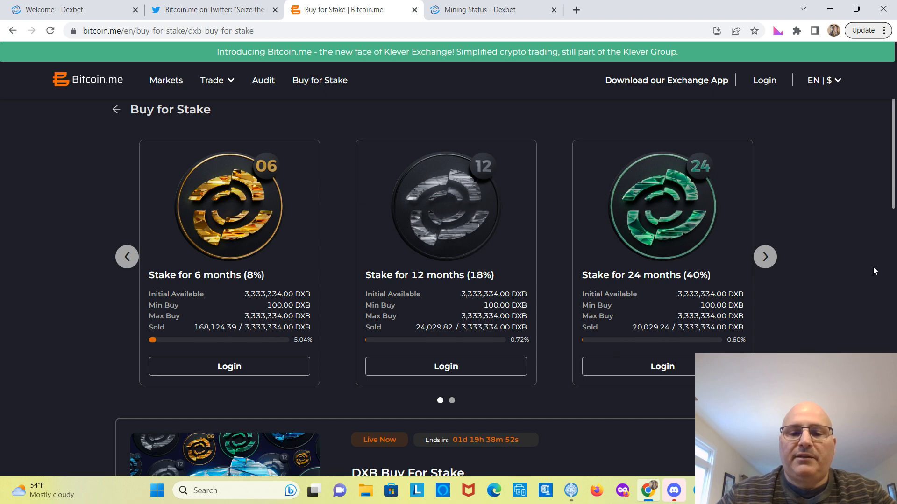
pyautogui.moveTo(888, 220)
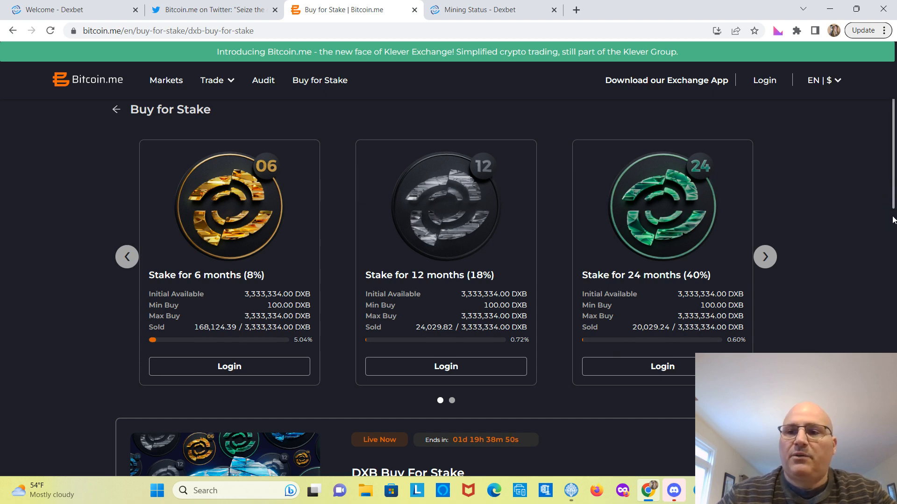
pyautogui.scroll(-3)
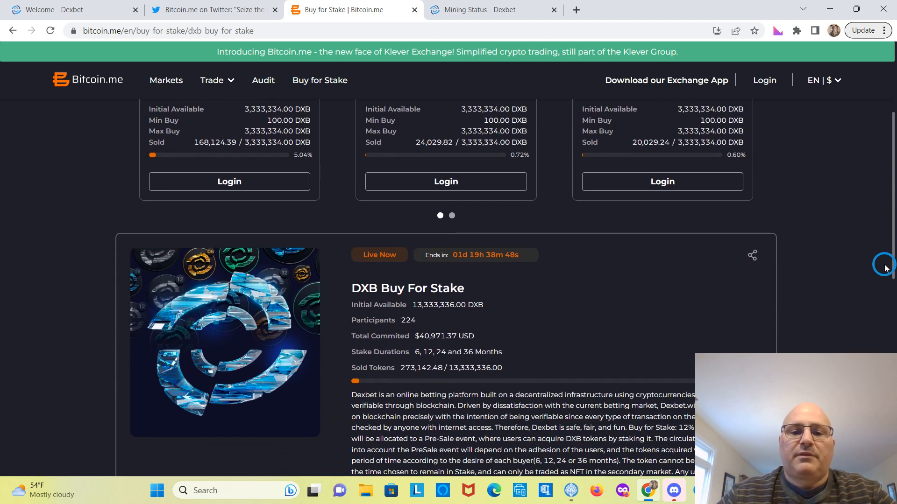
pyautogui.scroll(-3)
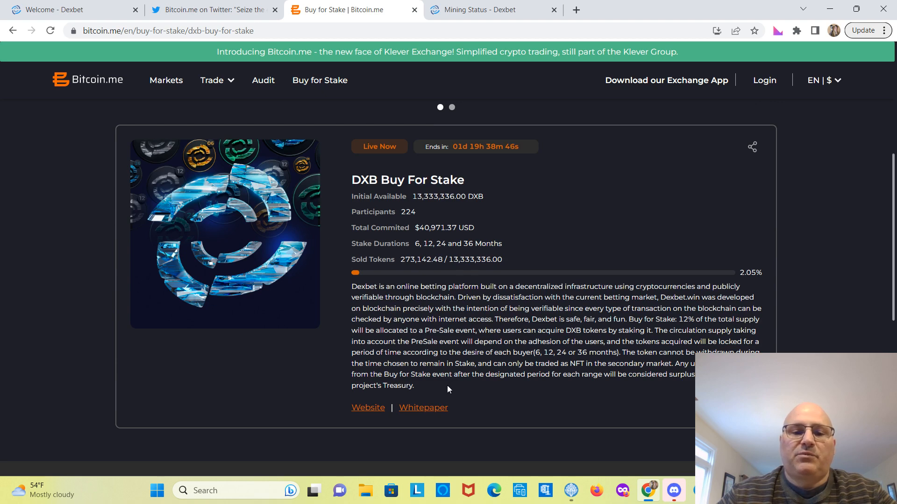
pyautogui.moveTo(351, 180); pyautogui.dragTo(740, 287)
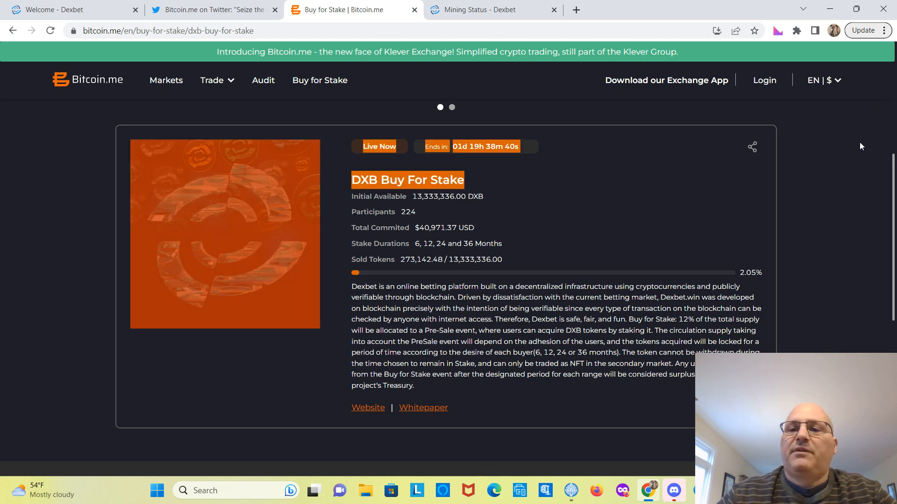
pyautogui.scroll(-3)
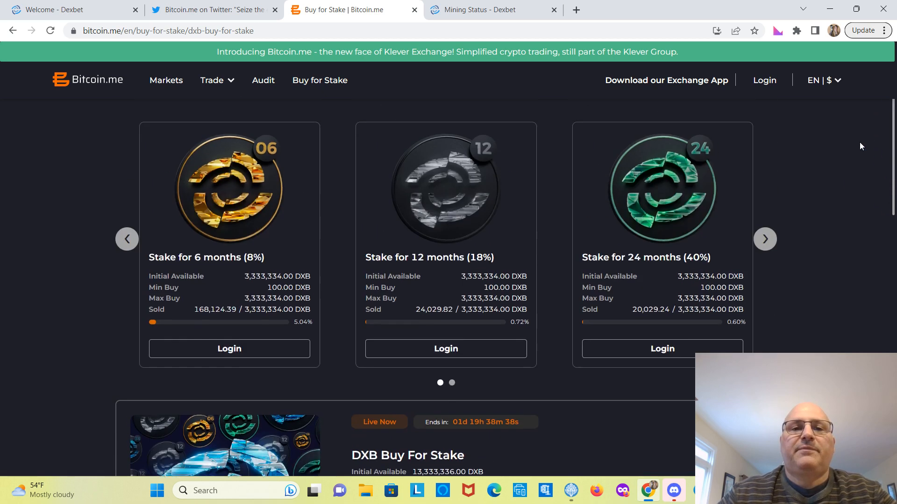